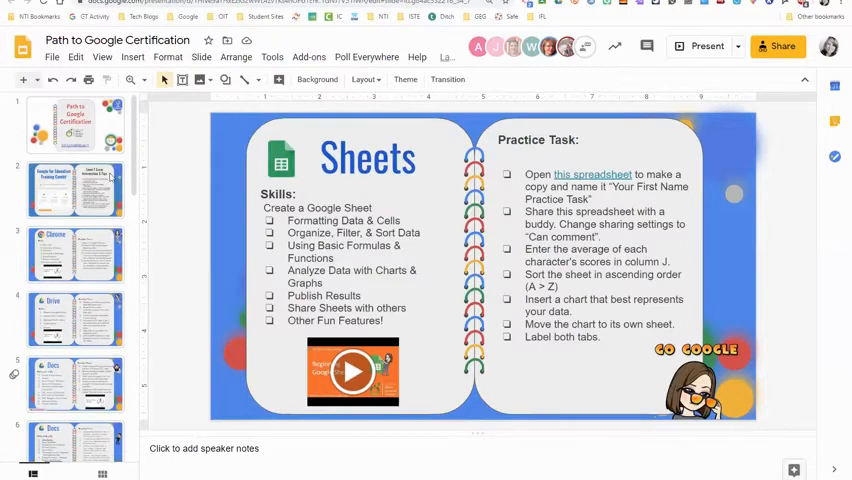
# Show the 'Path to Google Certification' title slide and scroll the filmstrip toward later slides.
pyautogui.click(76, 124)
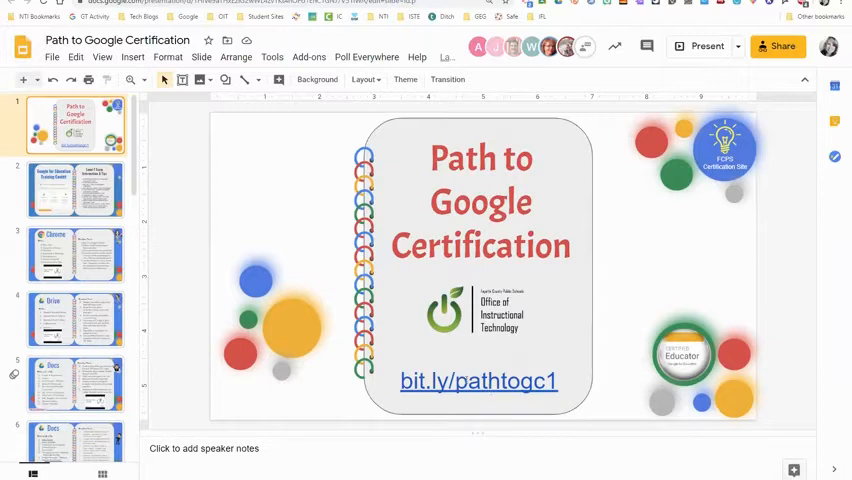
pyautogui.moveTo(224, 314)
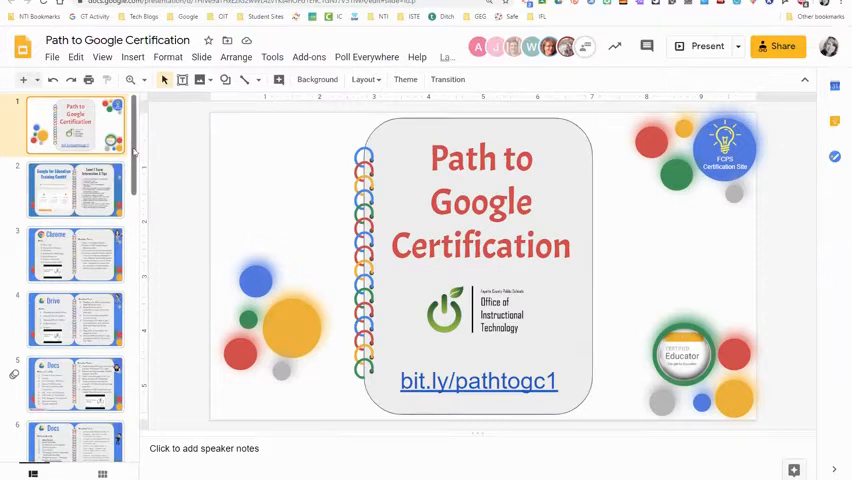
pyautogui.scroll(-3)
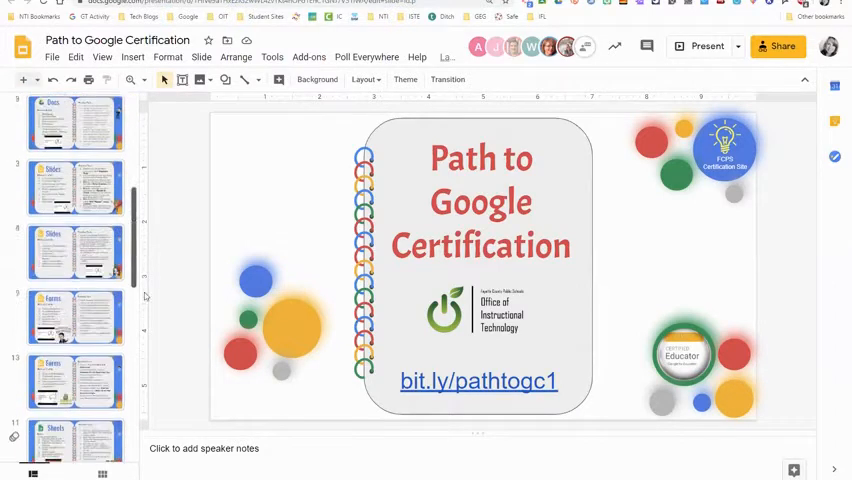
pyautogui.scroll(-3)
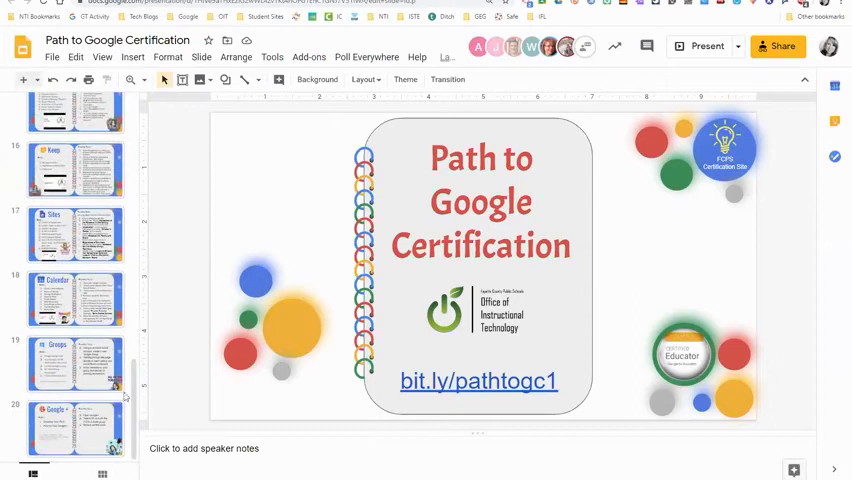
# View the Groups practice-task slide, glancing at the Calendar slide before returning to Groups.
pyautogui.click(76, 364)
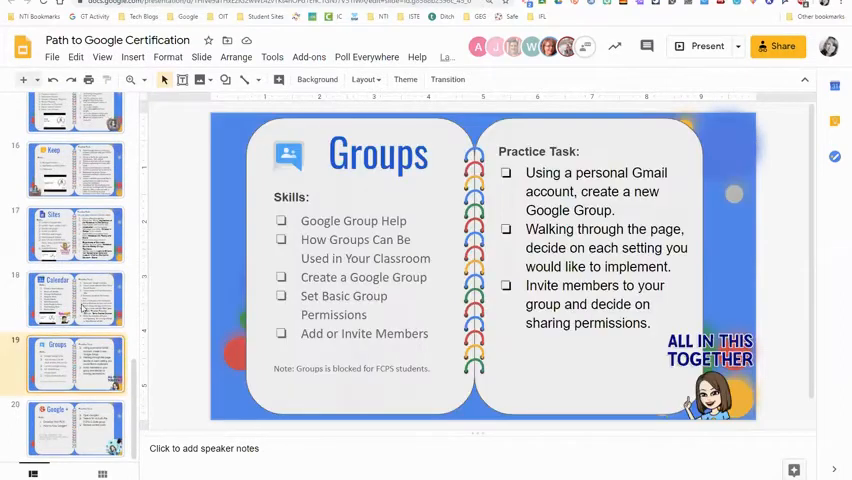
pyautogui.click(76, 300)
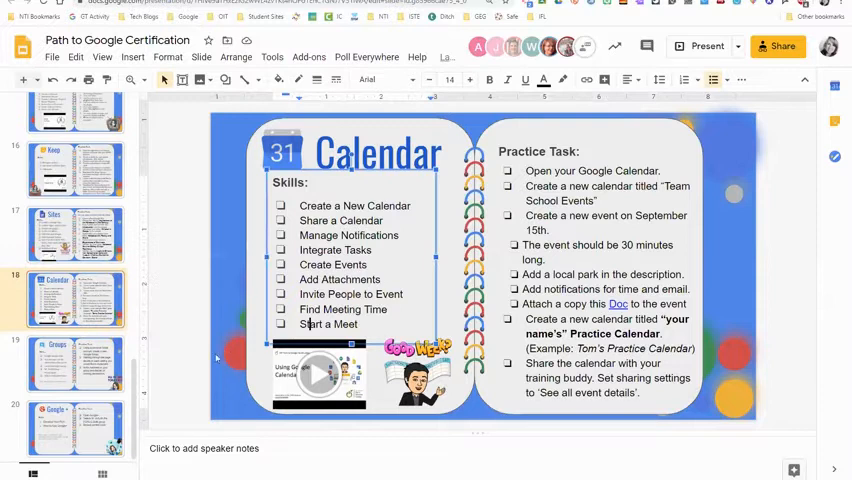
pyautogui.click(76, 364)
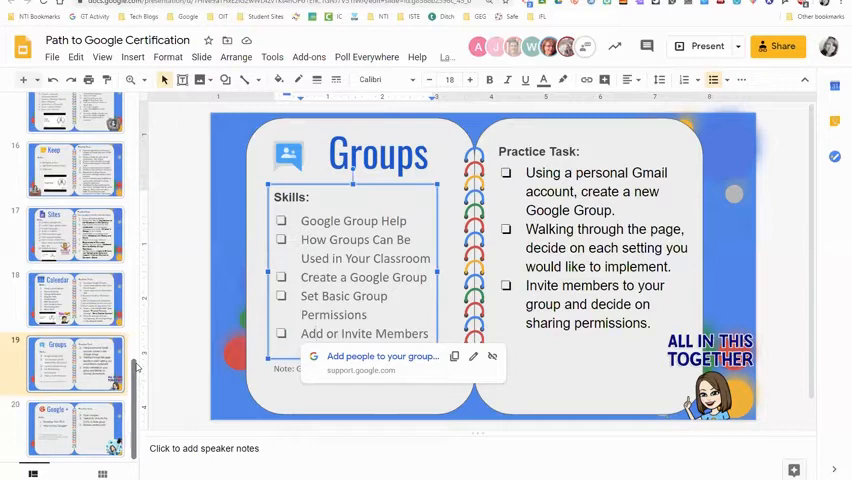
pyautogui.moveTo(136, 368)
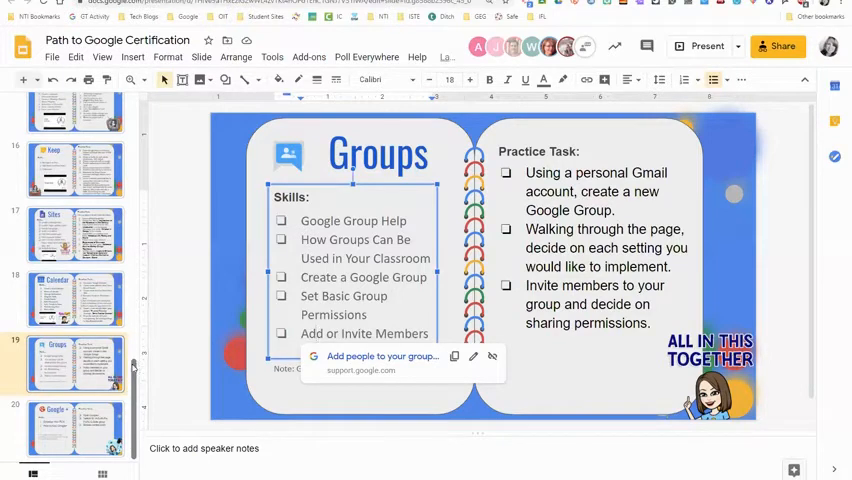
pyautogui.moveTo(156, 296)
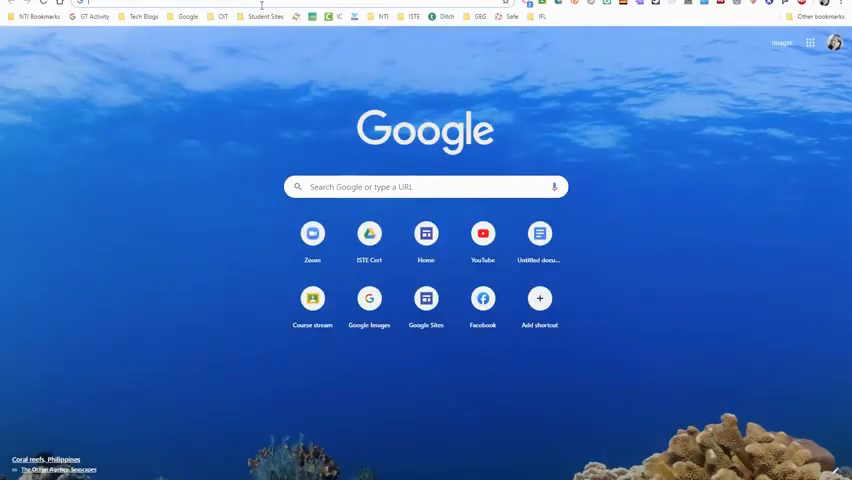
# Reach Google Groups via the Google apps launcher, showing the My groups list.
pyautogui.write('groups.google.com')
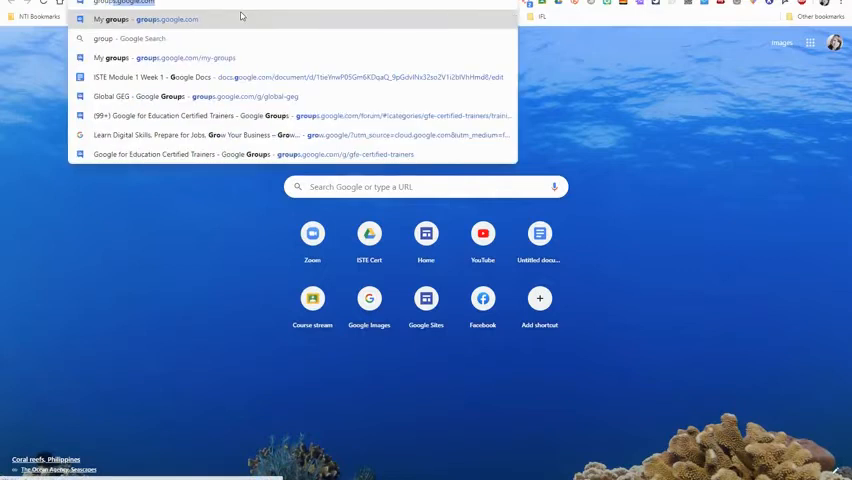
pyautogui.write('groups')
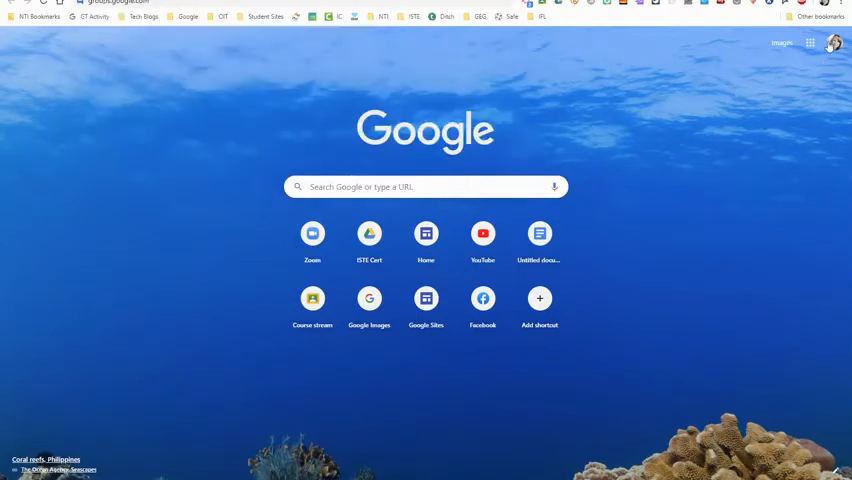
pyautogui.click(810, 44)
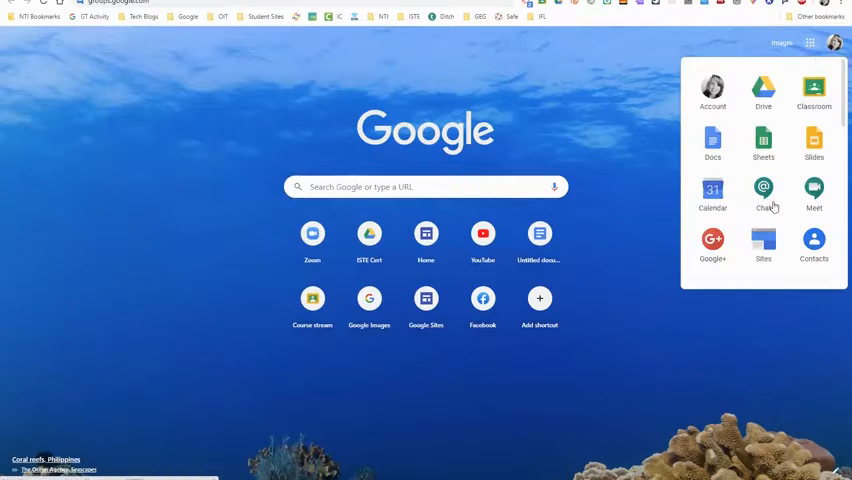
pyautogui.scroll(-3)
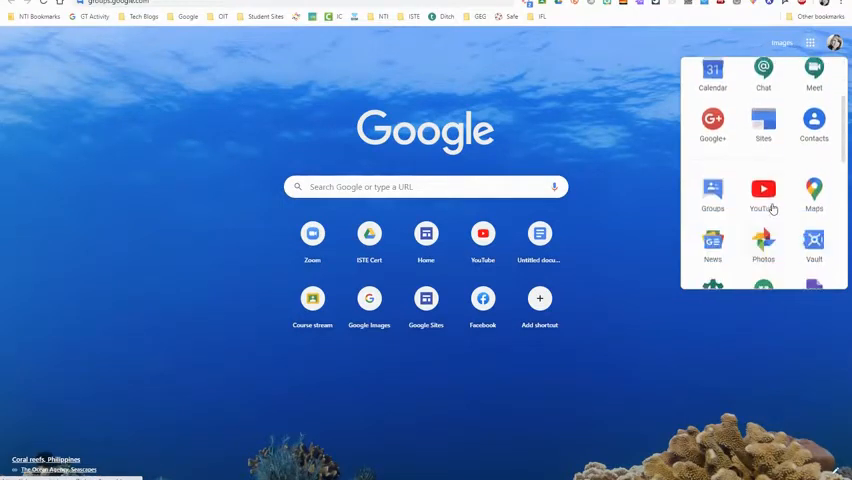
pyautogui.scroll(-3)
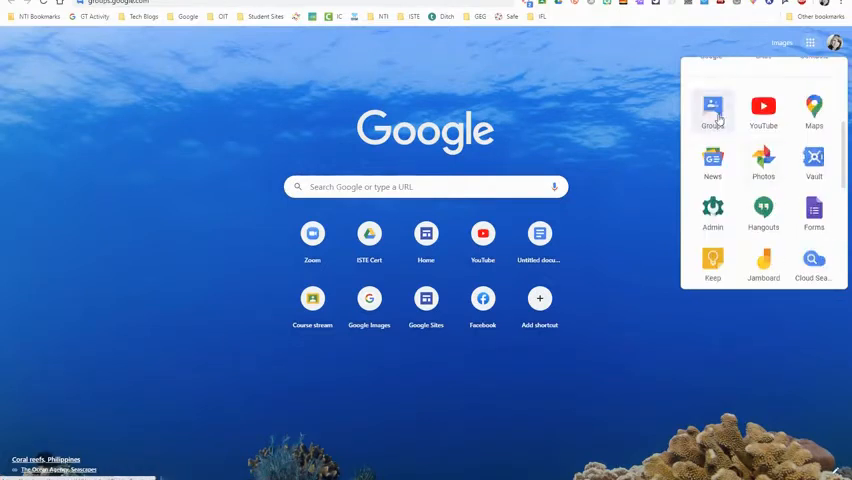
pyautogui.click(712, 110)
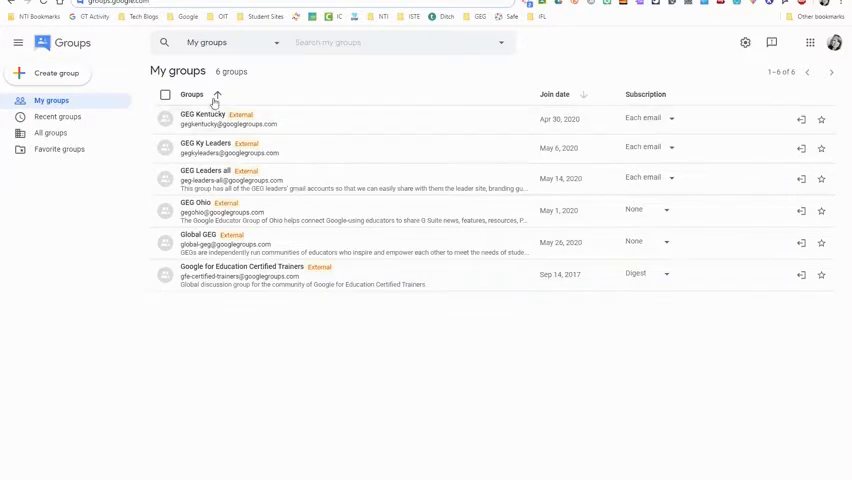
# Browse the Google for Education Certified Trainers group's conversations, then start an incognito window.
pyautogui.click(164, 244)
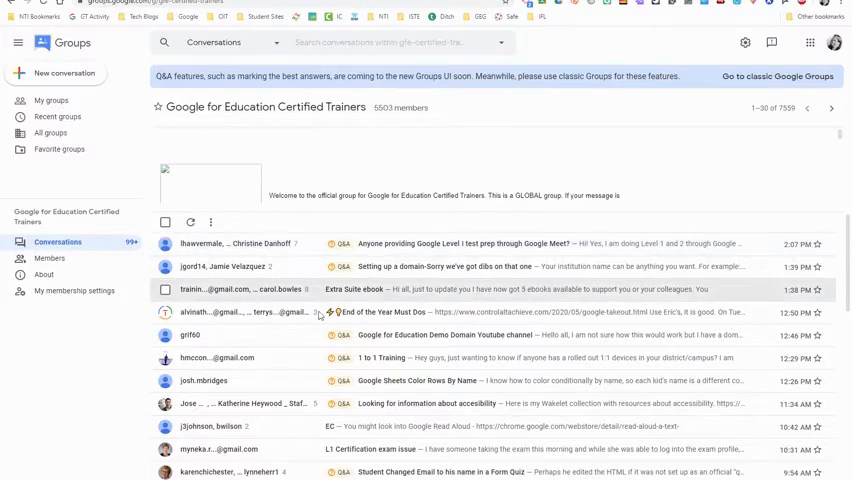
pyautogui.scroll(-3)
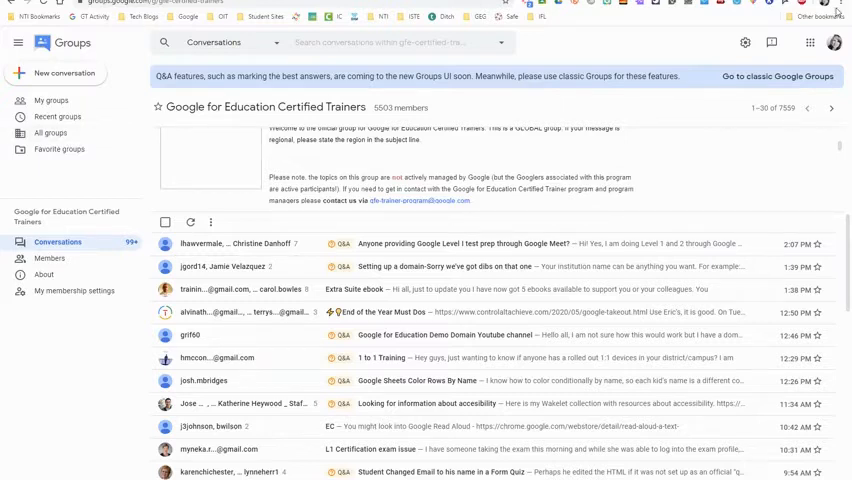
pyautogui.press('ctrl+shift+n')
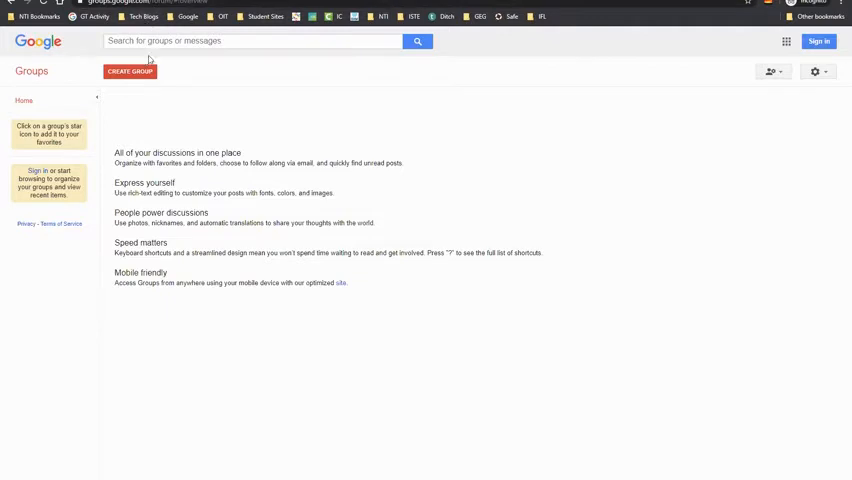
pyautogui.moveTo(168, 60)
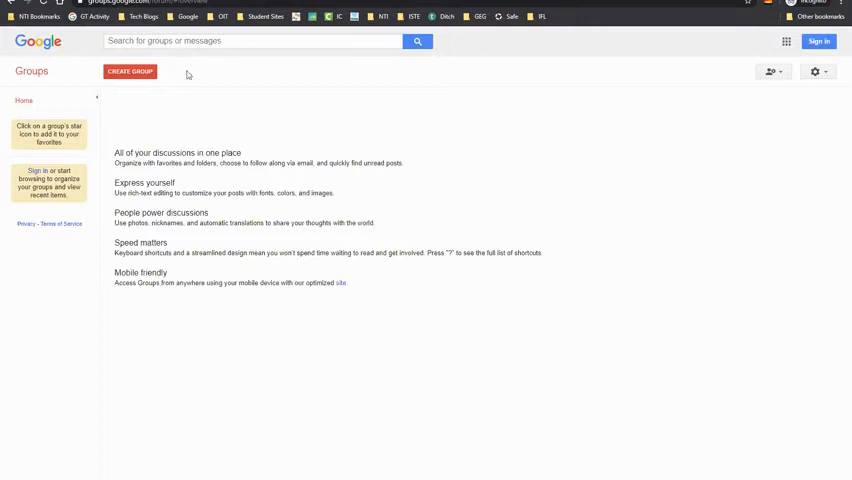
pyautogui.moveTo(130, 72)
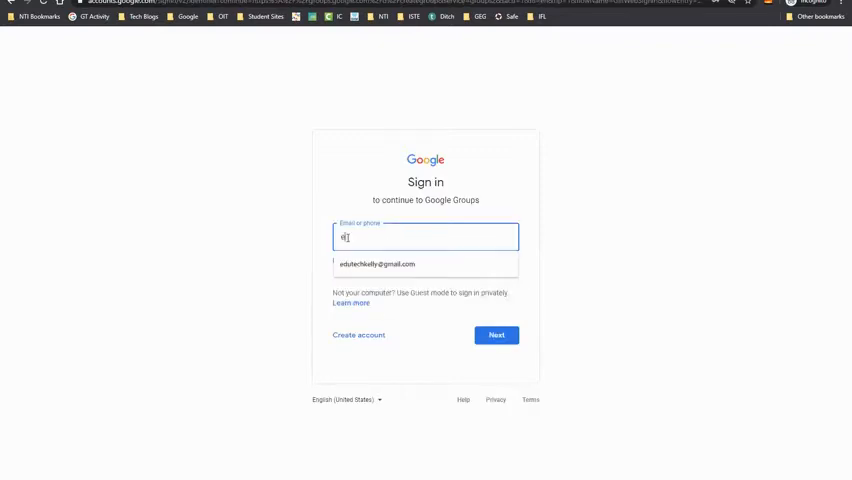
# Sign in to classic Google Groups with the saved personal Gmail account and its password.
pyautogui.click(376, 264)
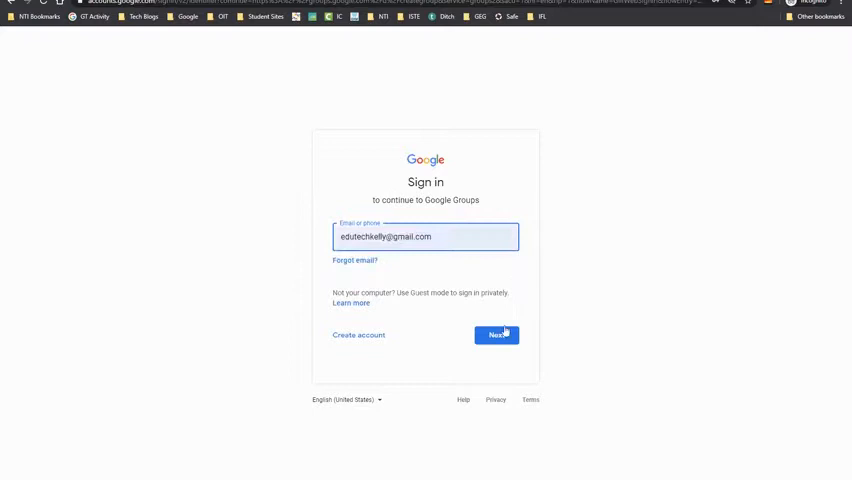
pyautogui.click(498, 334)
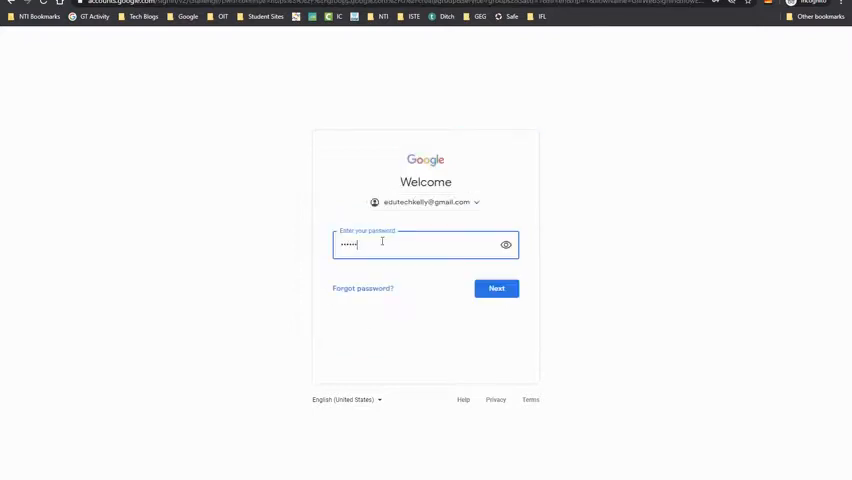
pyautogui.click(496, 288)
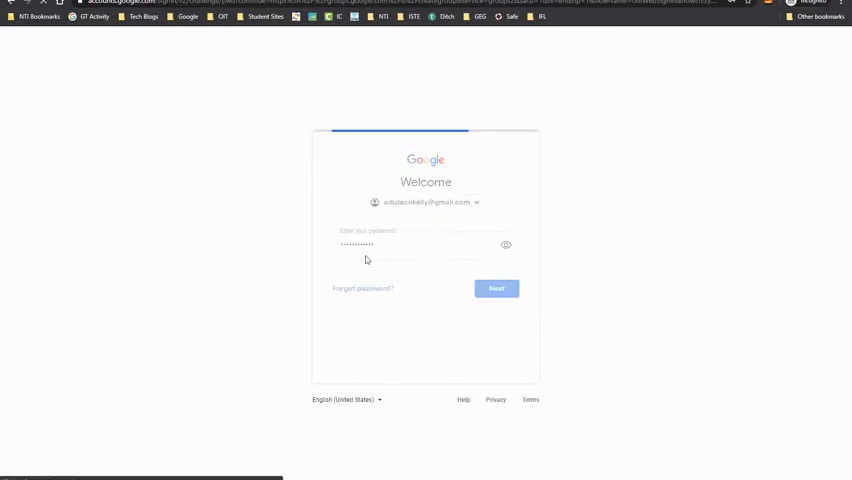
pyautogui.click(496, 288)
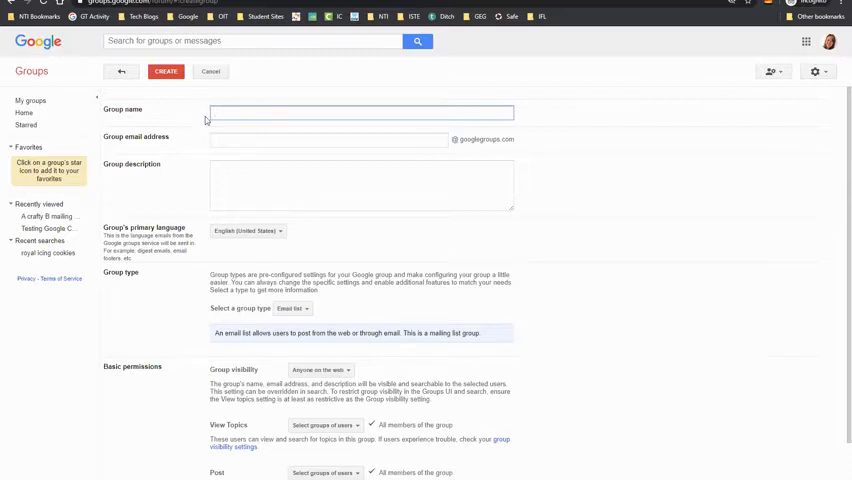
# Name the new group 'Practice Group for Google Cert' with email practice-group-for-google-cert.
pyautogui.write('Practice Group for')
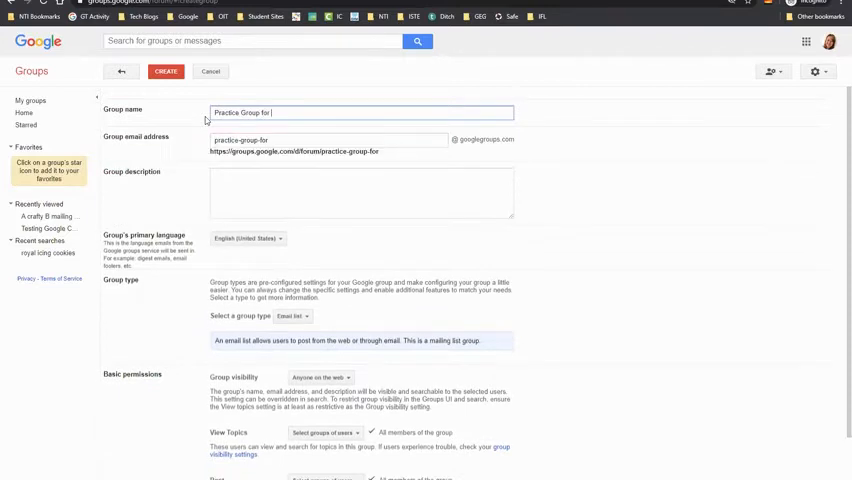
pyautogui.write('Google Cert')
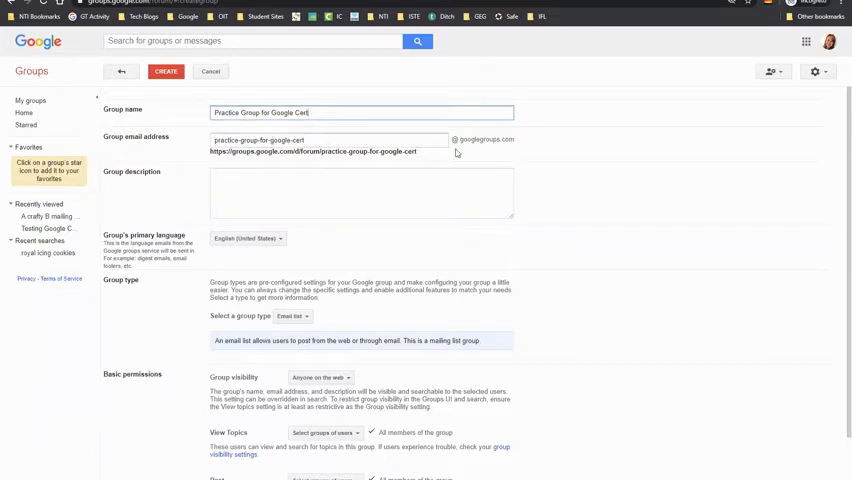
pyautogui.click(350, 140)
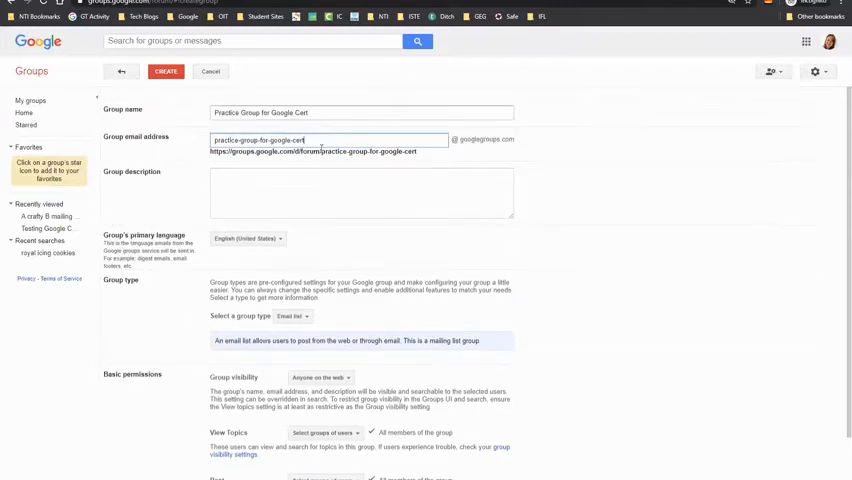
# Describe the group as 'This is a group for those wanting to take the exam.'.
pyautogui.click(360, 190)
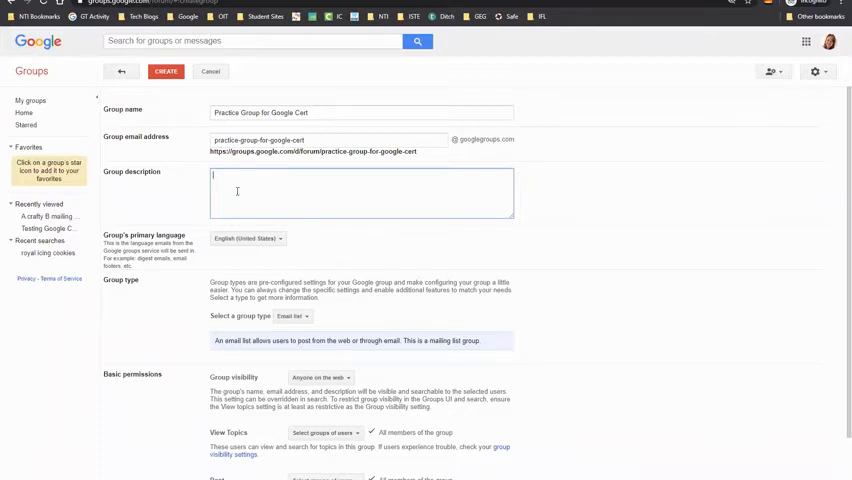
pyautogui.write('This is')
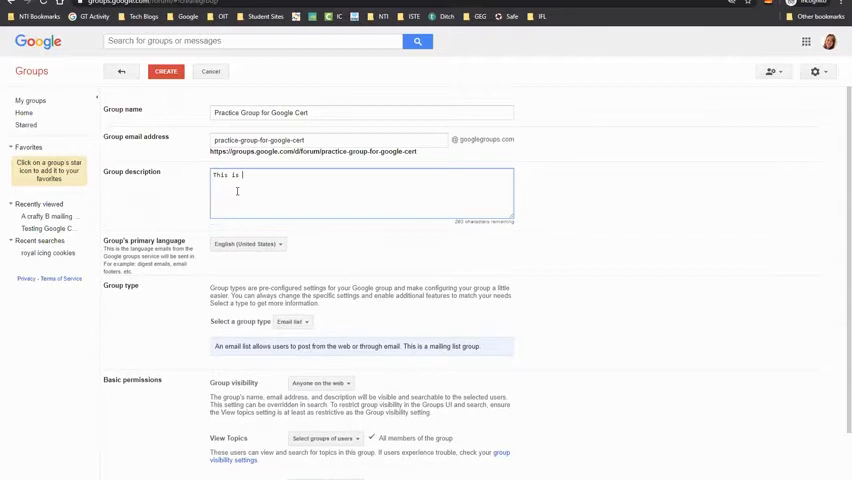
pyautogui.write('a group')
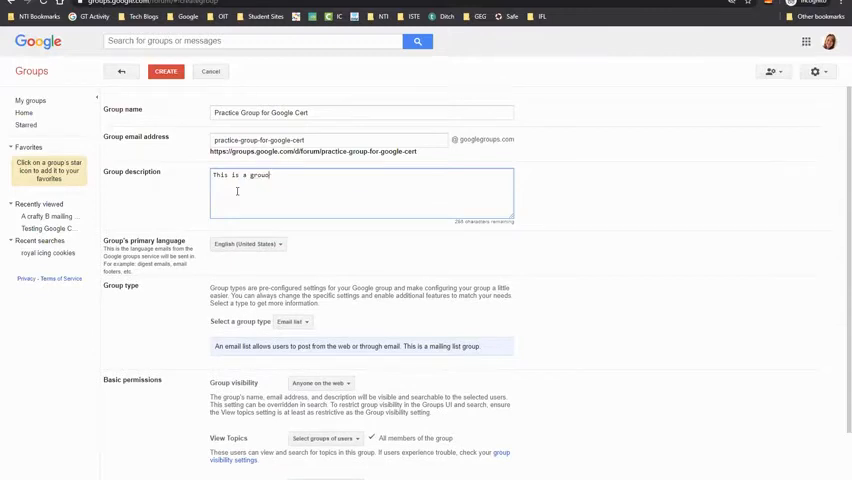
pyautogui.write('for those wanting to t')
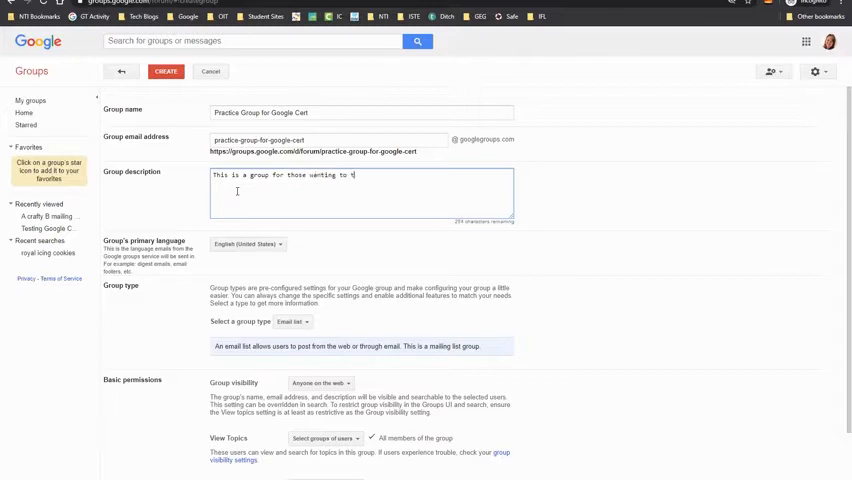
pyautogui.write('ake the exam.')
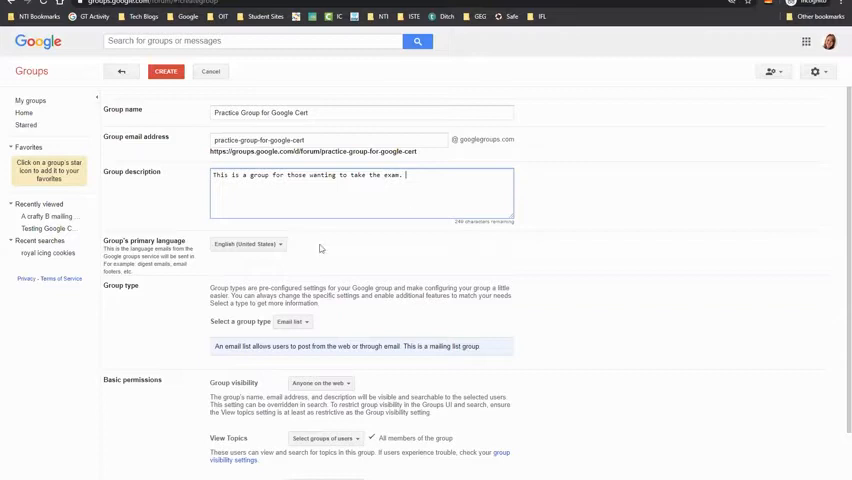
pyautogui.scroll(-3)
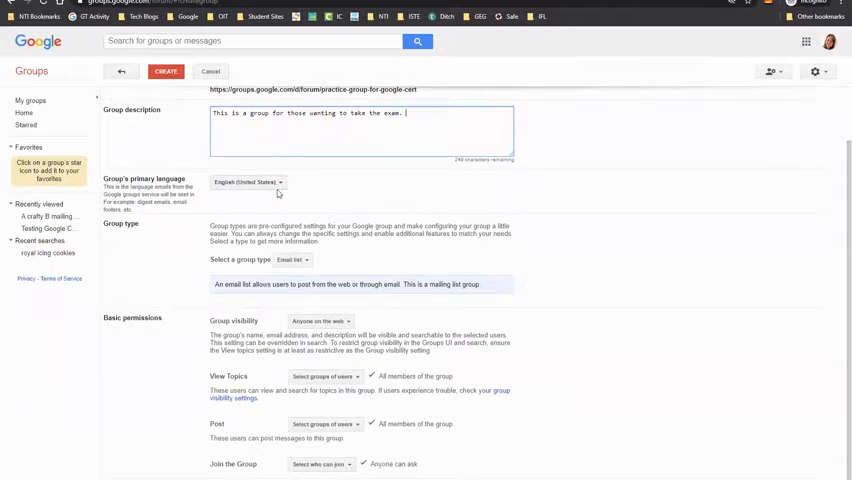
pyautogui.moveTo(192, 234)
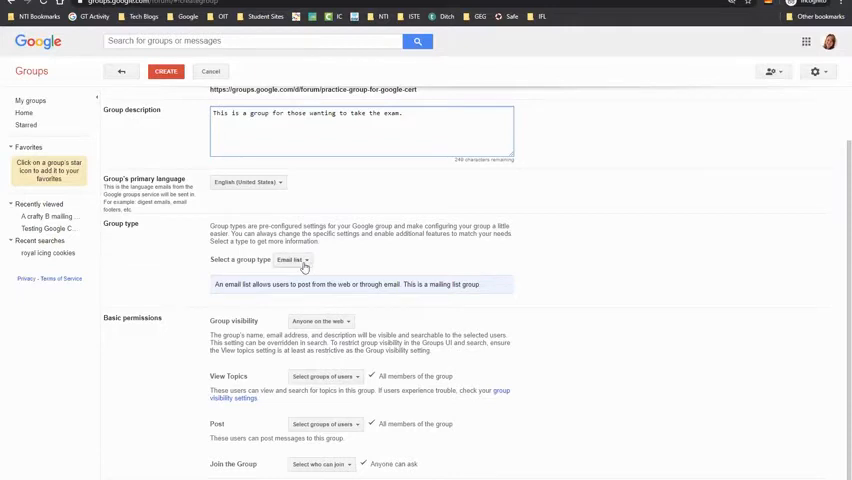
pyautogui.click(290, 260)
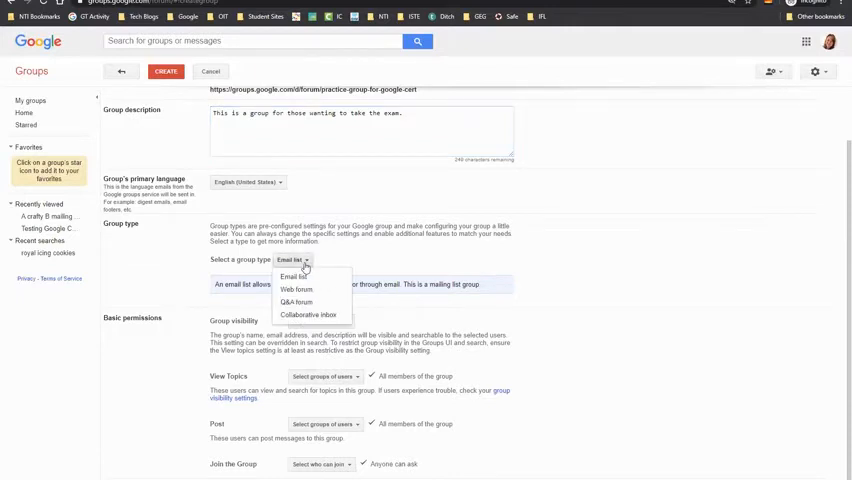
pyautogui.moveTo(308, 290)
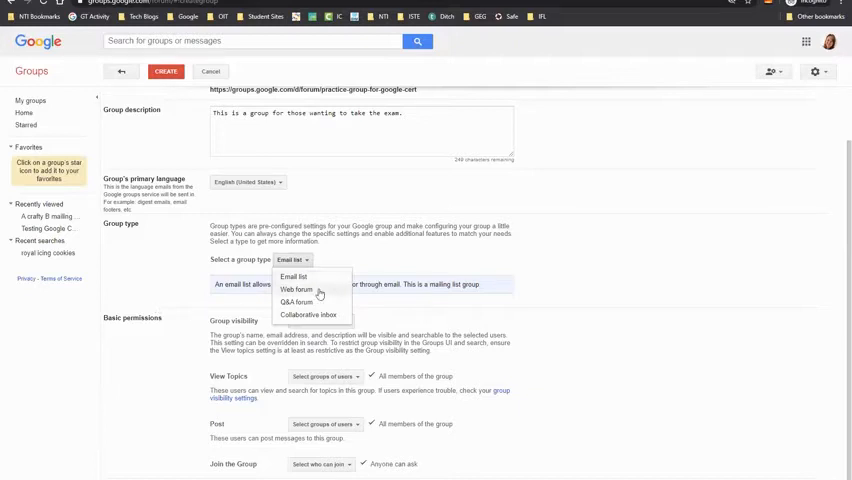
pyautogui.click(296, 290)
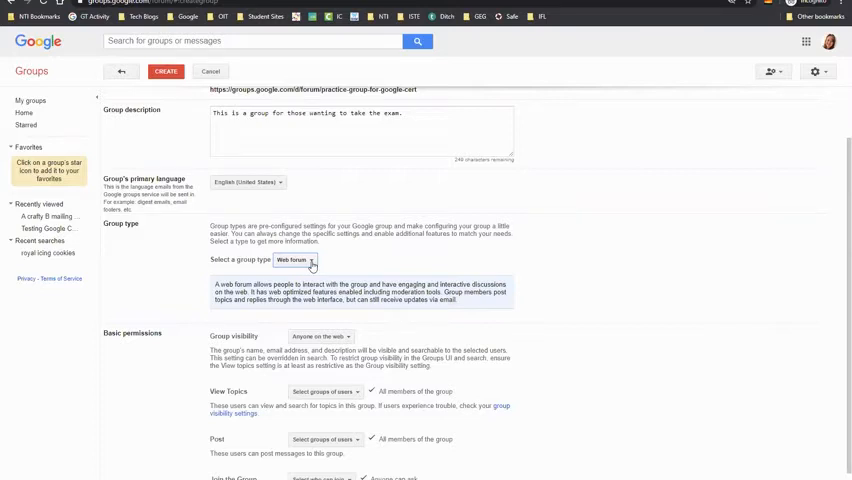
pyautogui.moveTo(322, 244)
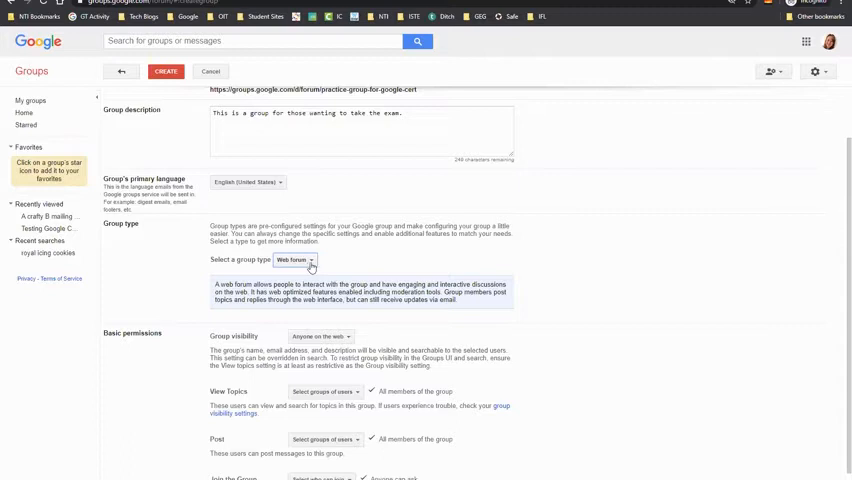
pyautogui.moveTo(312, 268)
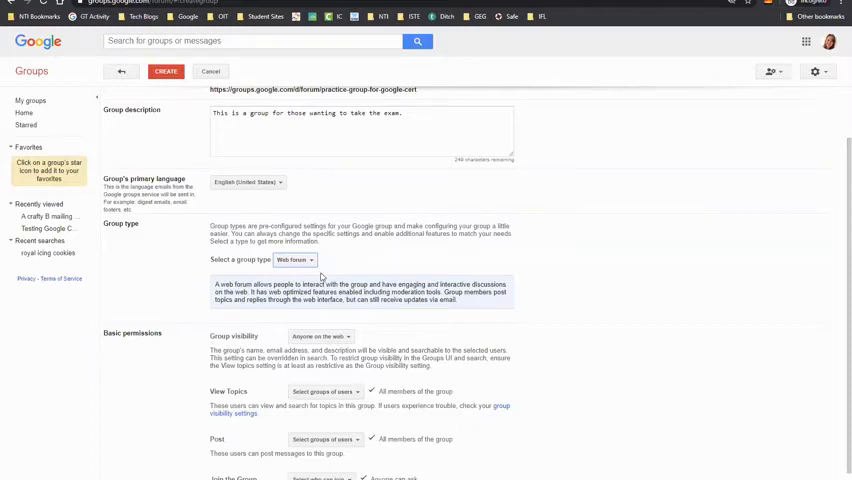
pyautogui.click(312, 260)
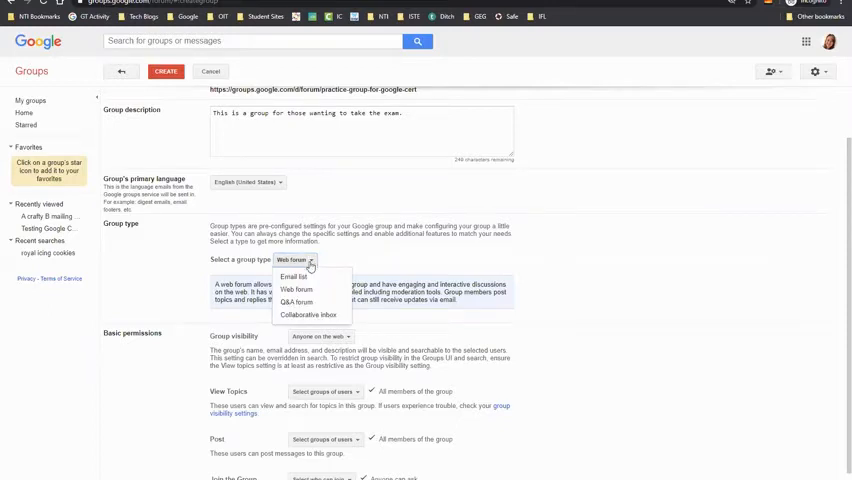
pyautogui.click(296, 302)
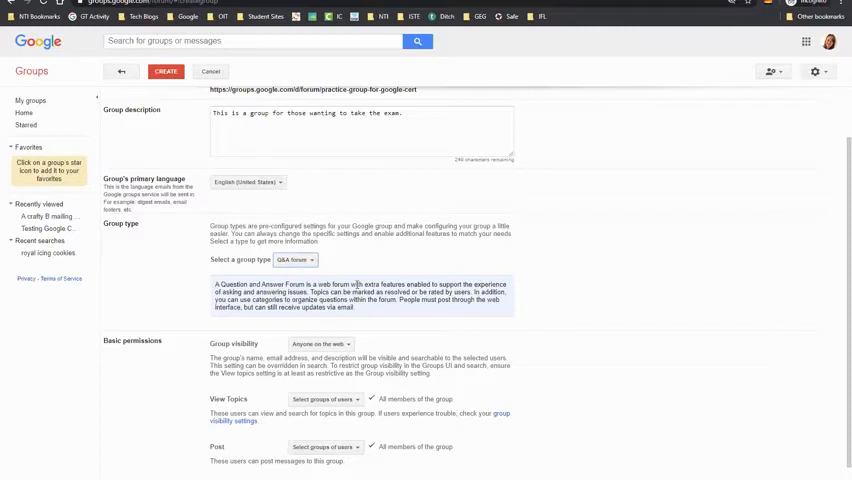
pyautogui.moveTo(330, 272)
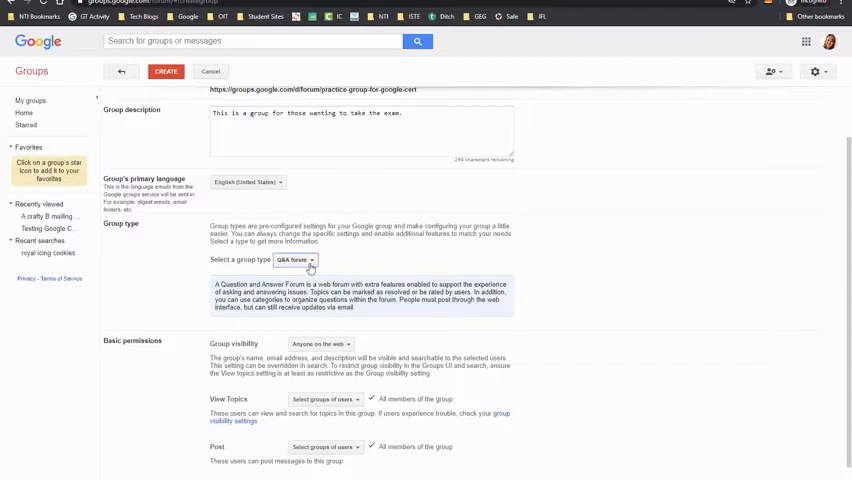
pyautogui.click(294, 260)
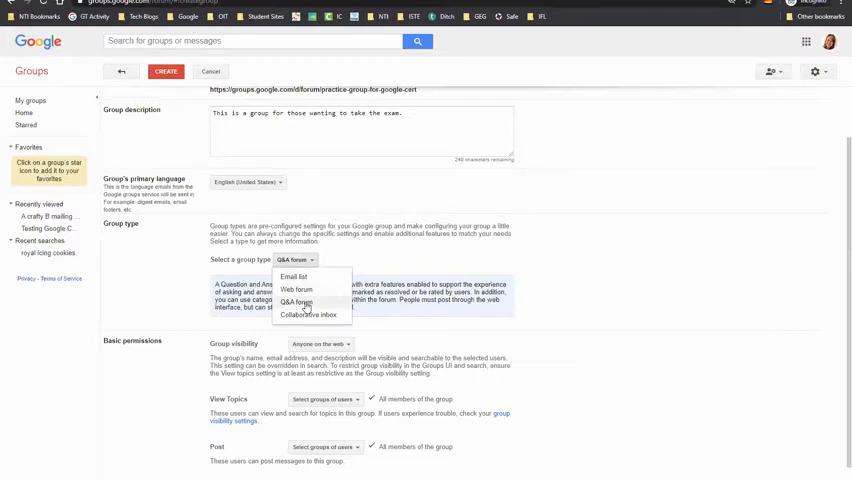
pyautogui.click(312, 316)
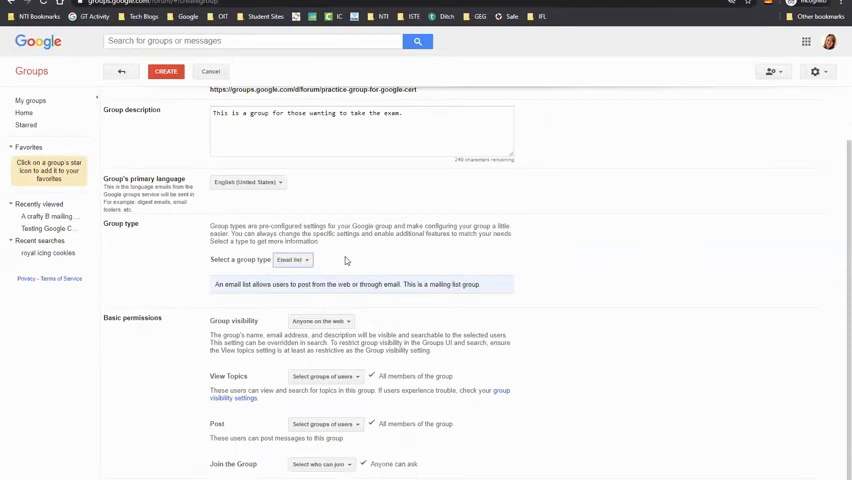
pyautogui.moveTo(324, 258)
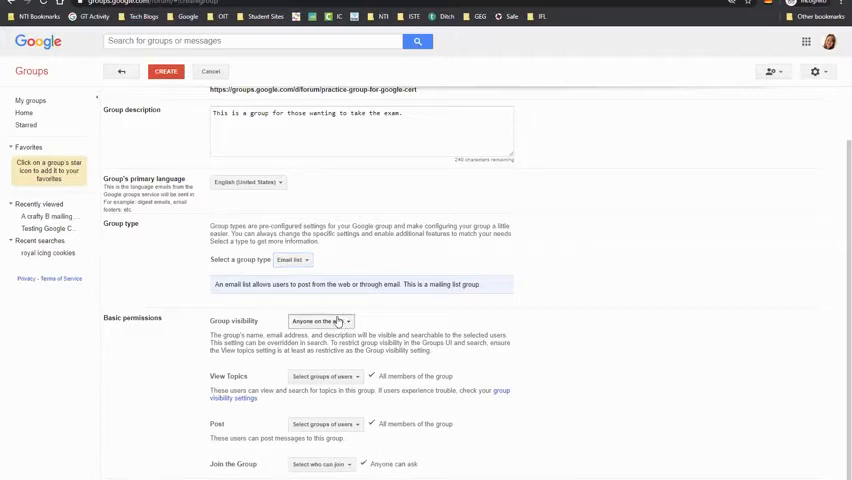
# Limit group visibility and topic viewing to all members of the group, reviewing Join the Group.
pyautogui.click(320, 320)
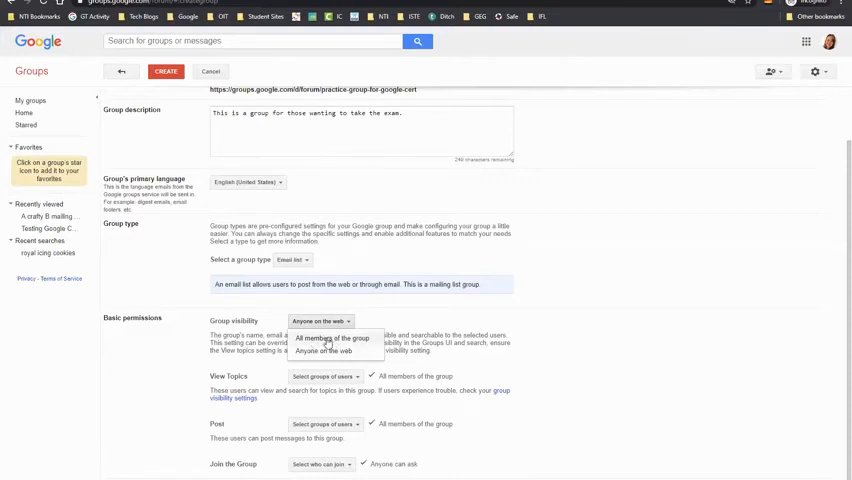
pyautogui.click(328, 338)
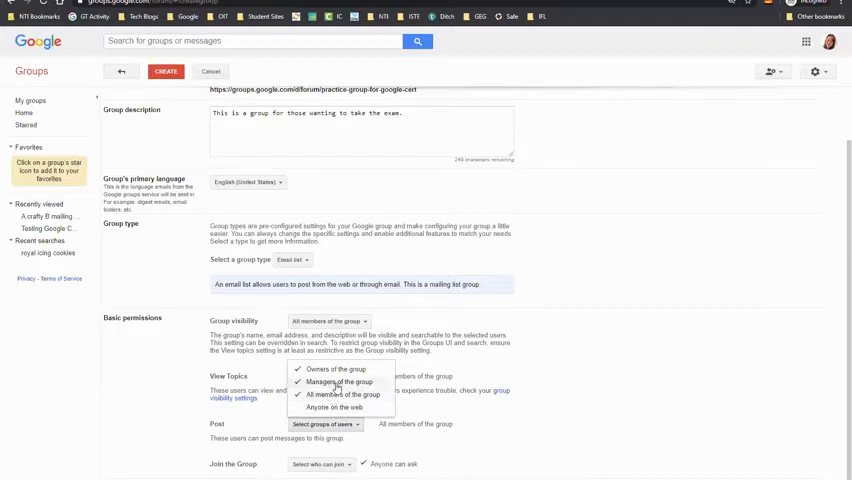
pyautogui.click(330, 368)
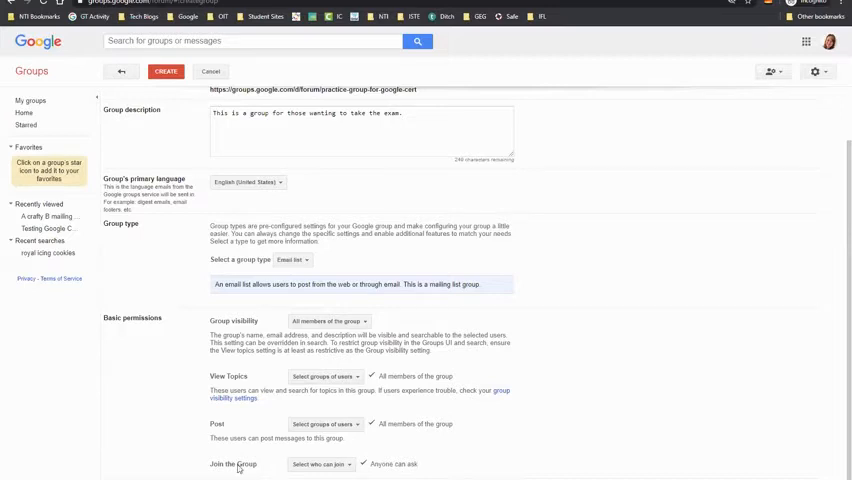
pyautogui.moveTo(312, 476)
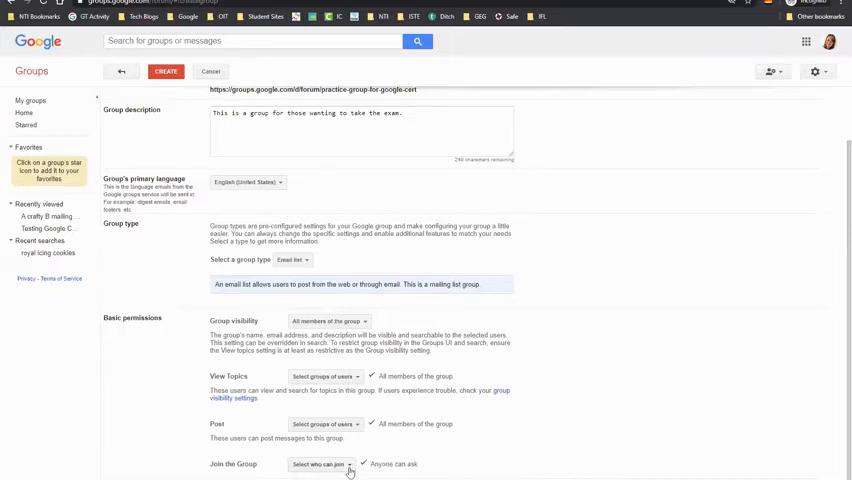
pyautogui.click(320, 464)
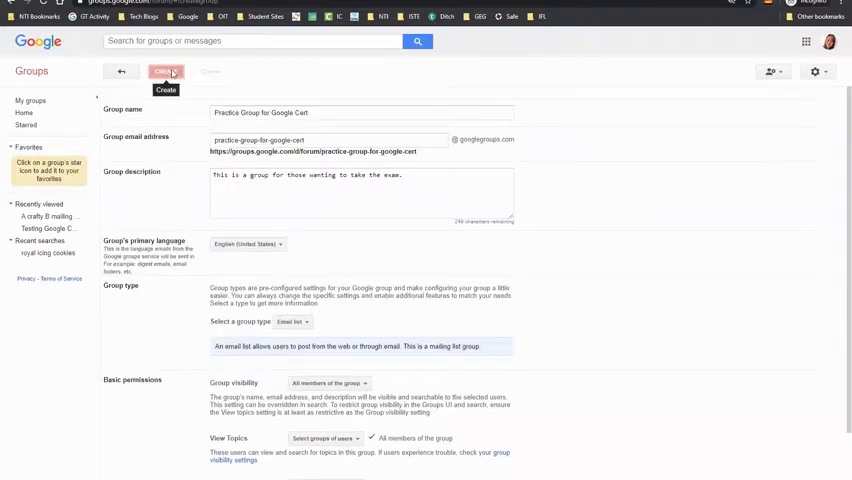
# Submit the group for creation and pass the not-a-robot traffic-light check.
pyautogui.click(164, 72)
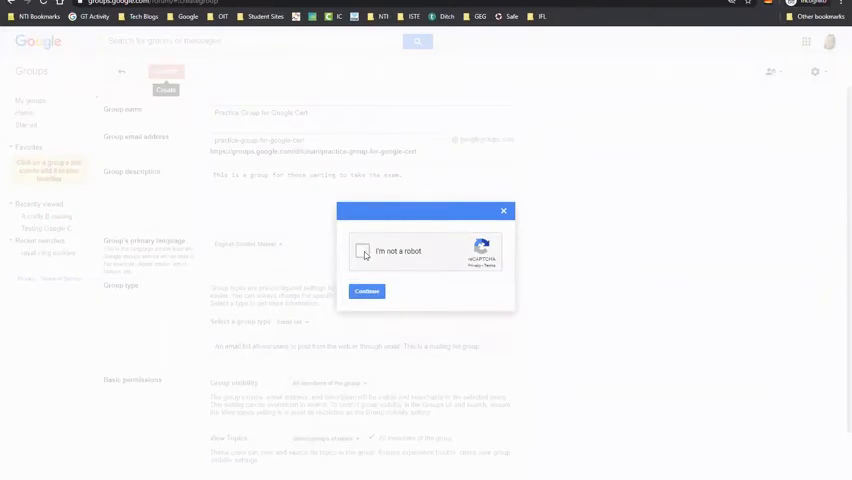
pyautogui.click(362, 250)
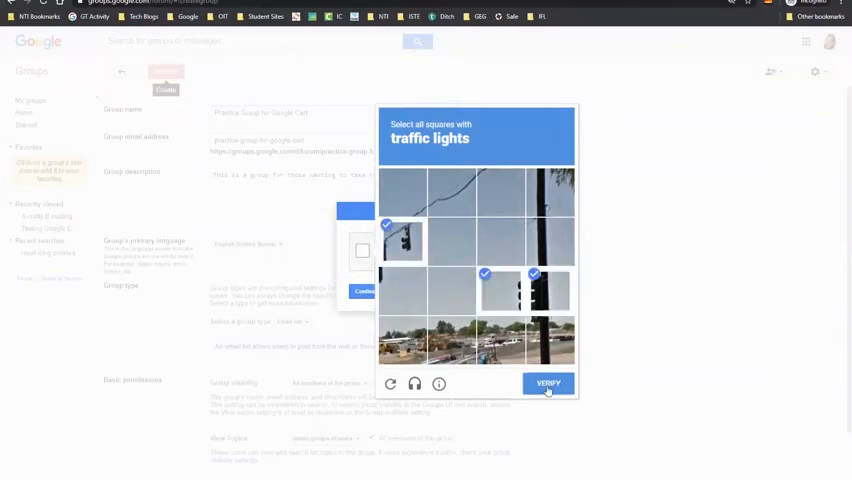
pyautogui.click(548, 384)
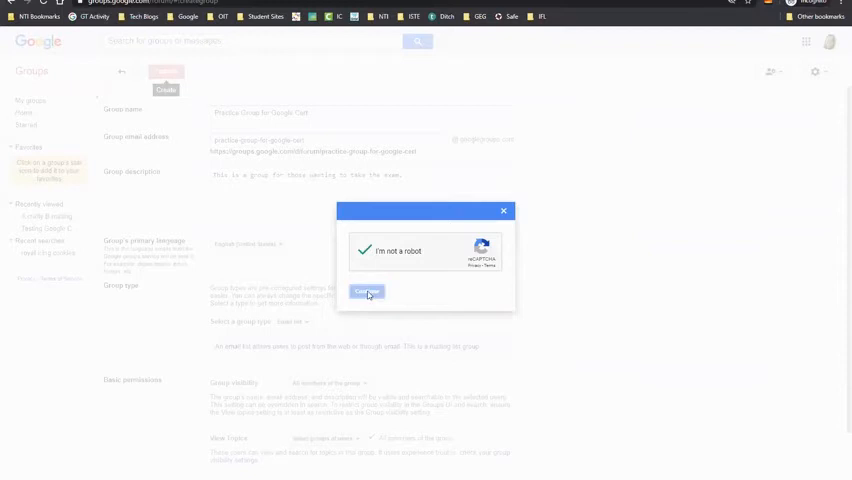
pyautogui.moveTo(352, 322)
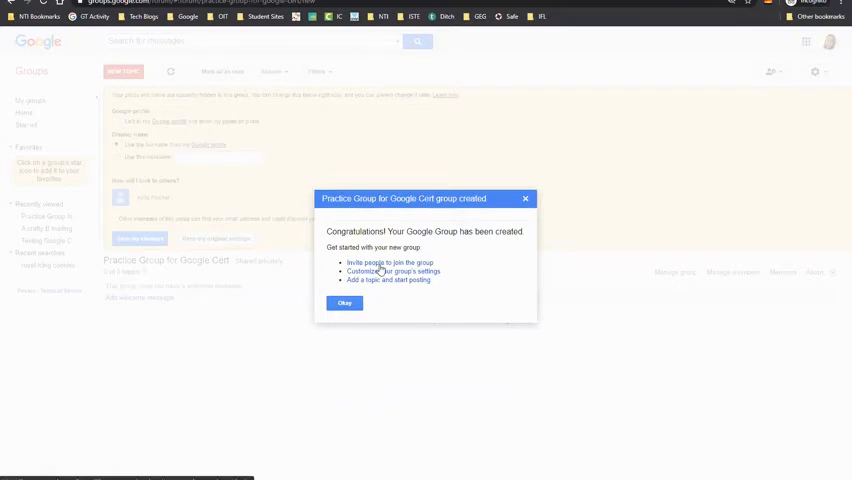
pyautogui.click(388, 264)
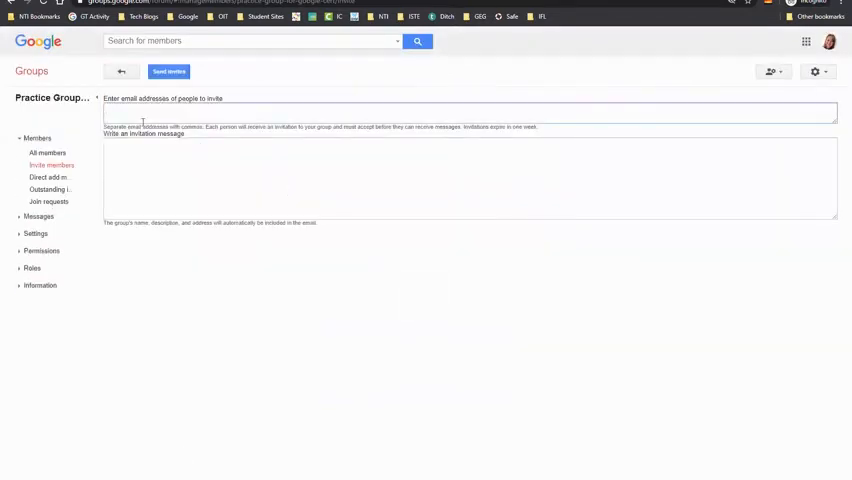
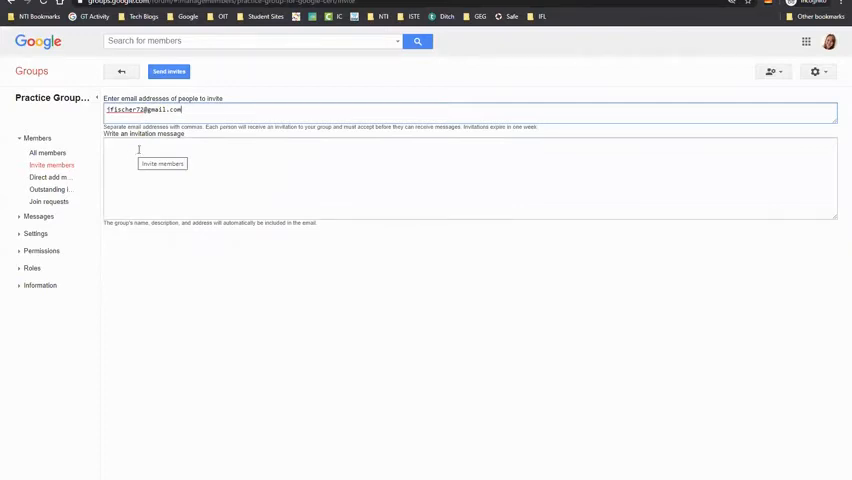
pyautogui.moveTo(120, 172)
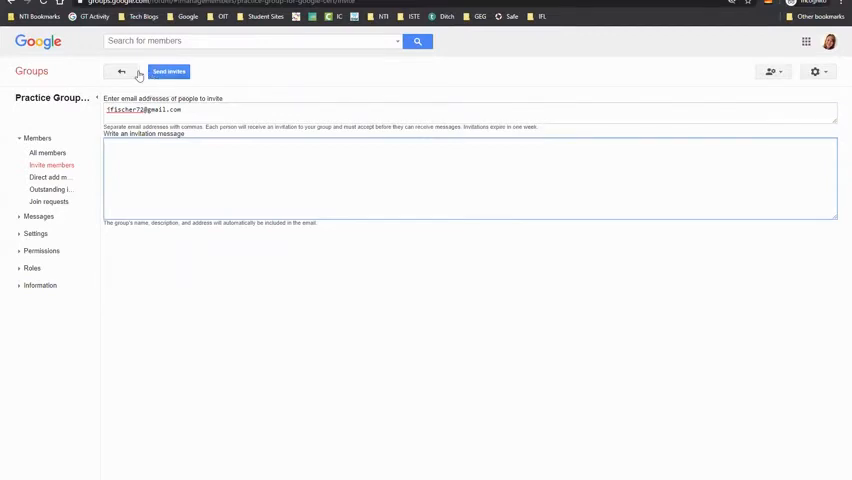
pyautogui.click(120, 72)
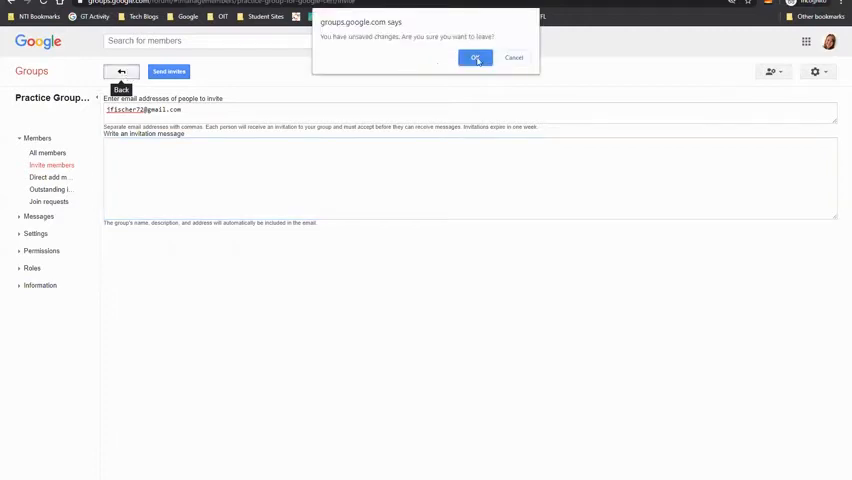
pyautogui.click(476, 56)
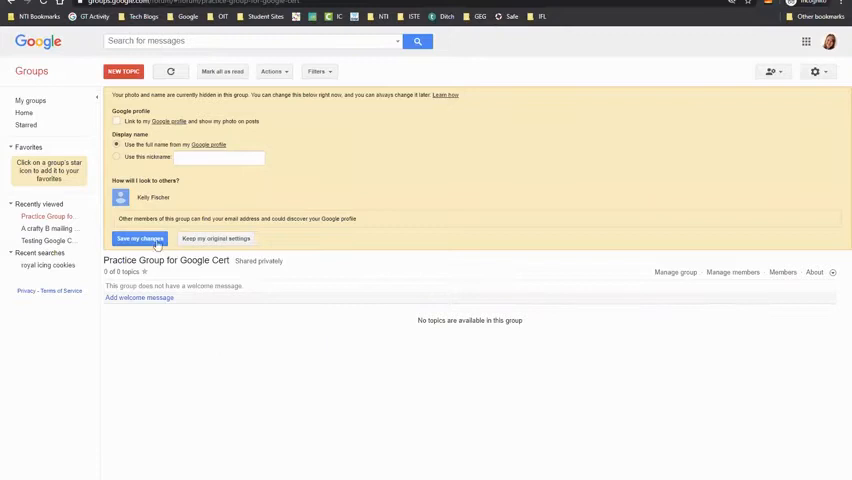
pyautogui.moveTo(122, 72)
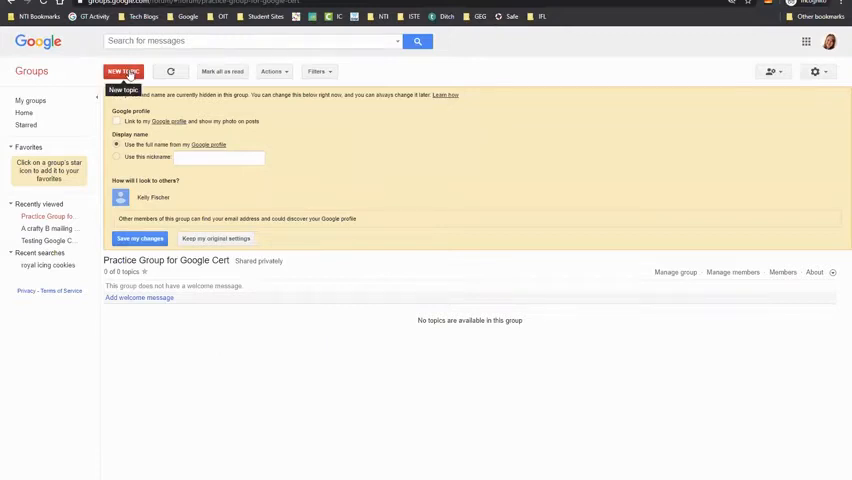
pyautogui.moveTo(152, 210)
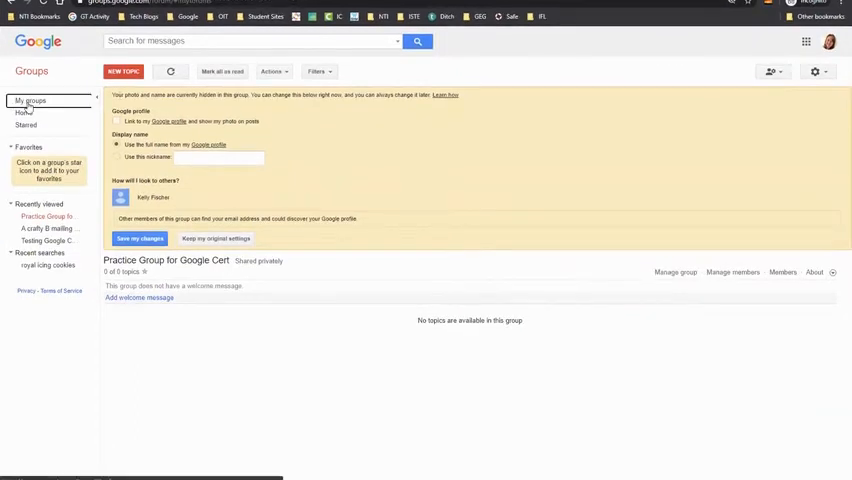
# Show the My groups list with Practice Group for Google Cert and Testing Google Cohort FCPS.
pyautogui.click(30, 100)
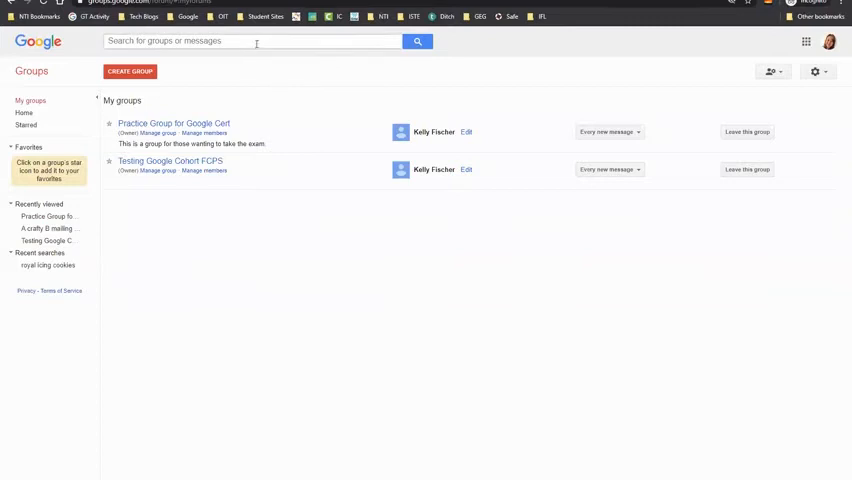
pyautogui.moveTo(268, 48)
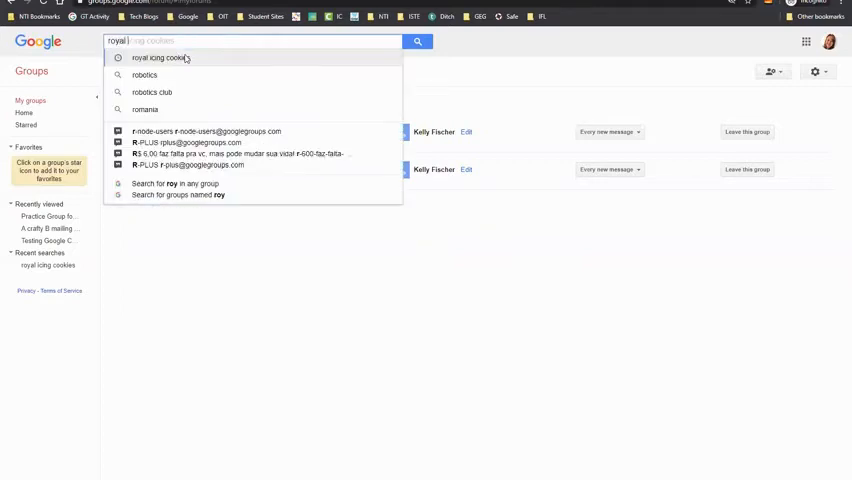
# Search Groups for 'royal' and browse the matching groups and posts.
pyautogui.click(416, 40)
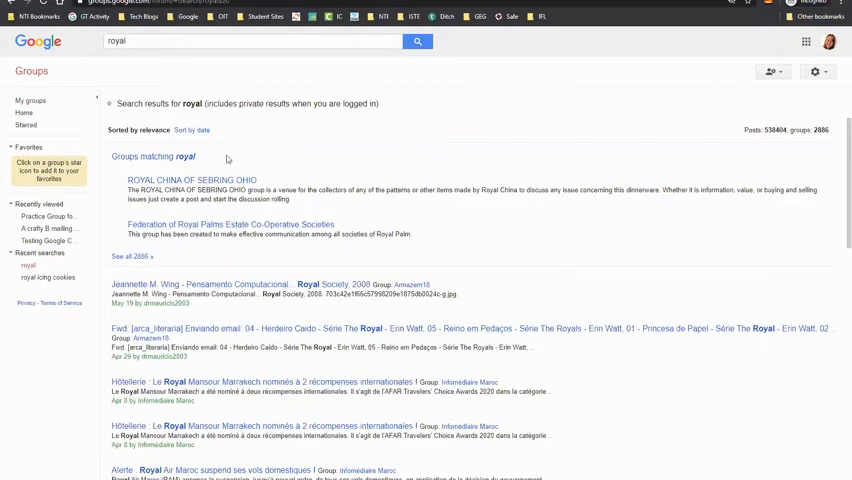
pyautogui.scroll(-3)
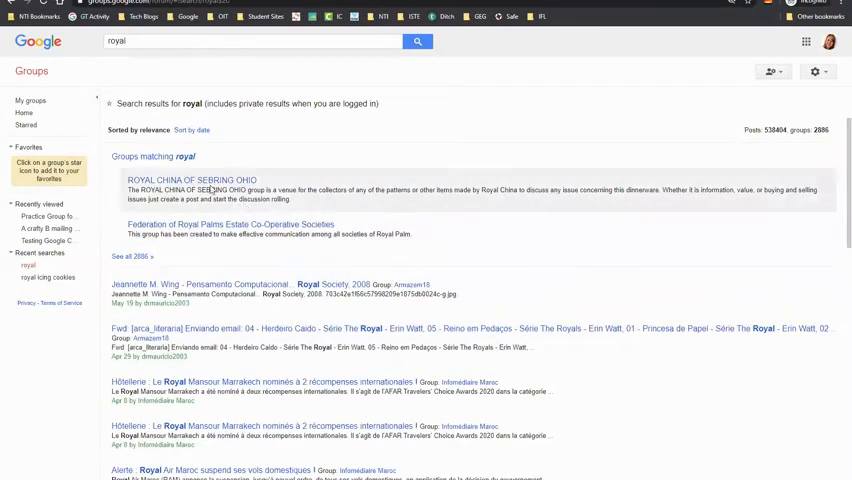
pyautogui.scroll(-3)
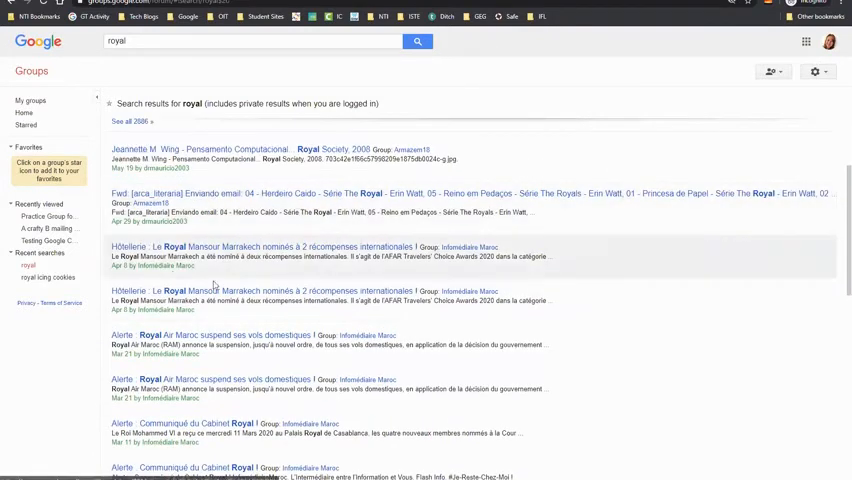
pyautogui.scroll(-3)
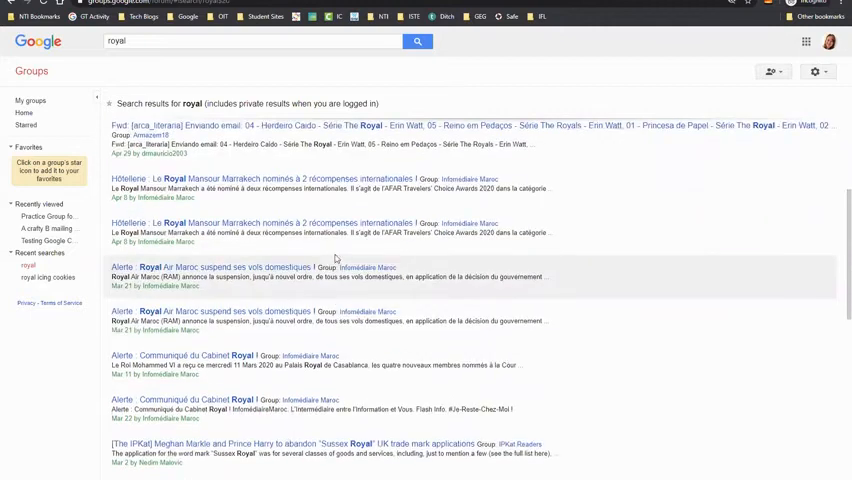
pyautogui.scroll(-3)
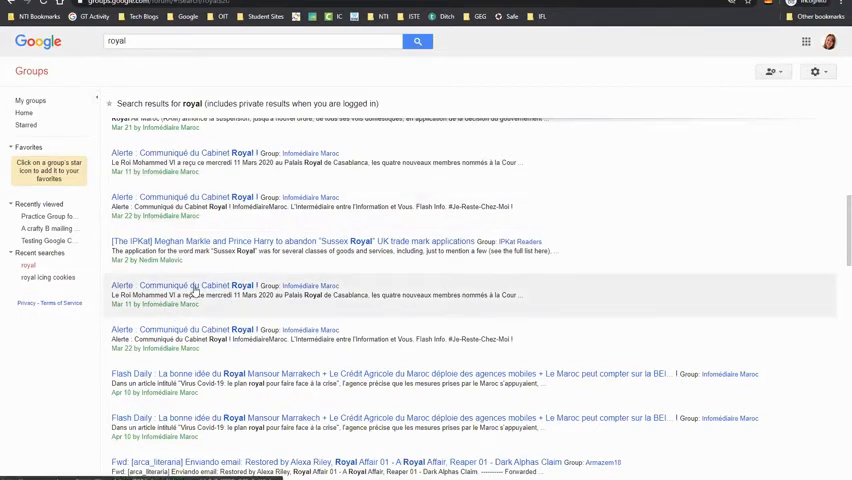
pyautogui.scroll(-3)
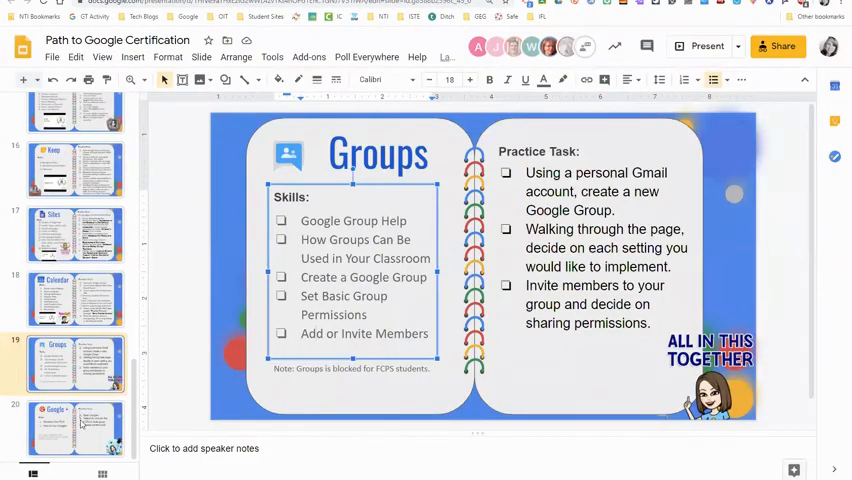
# Show slide 20, the Google+ lesson slide with its PLN skills and practice tasks.
pyautogui.click(76, 424)
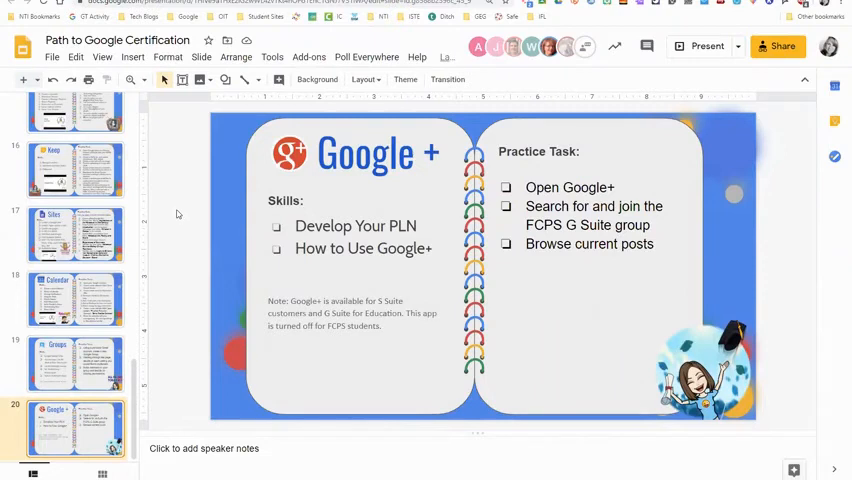
pyautogui.moveTo(180, 204)
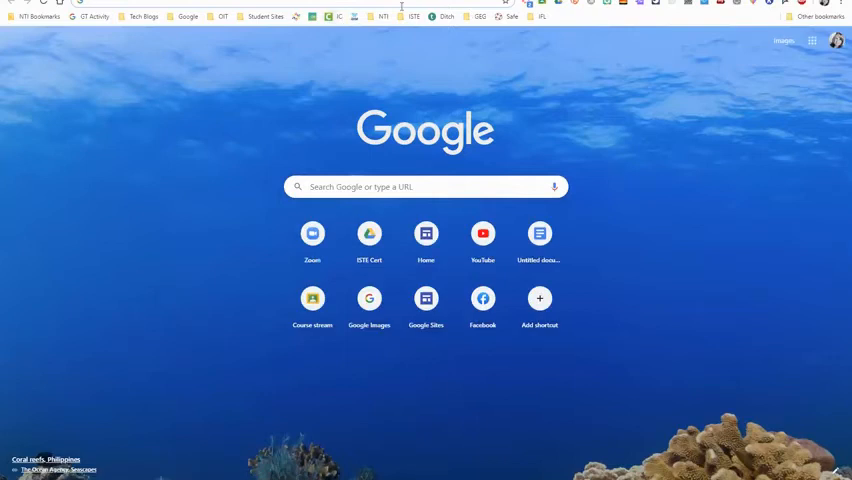
# In a new tab, show the Google apps panel that includes Google+.
pyautogui.write('plus.google.com')
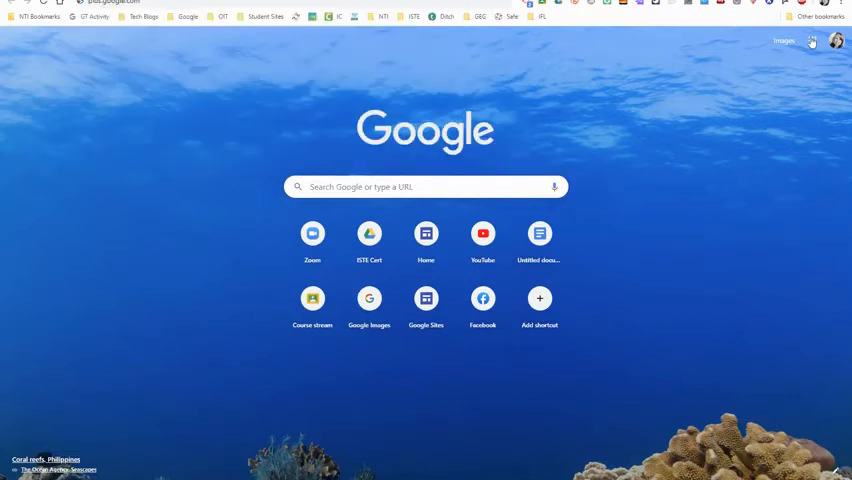
pyautogui.click(812, 40)
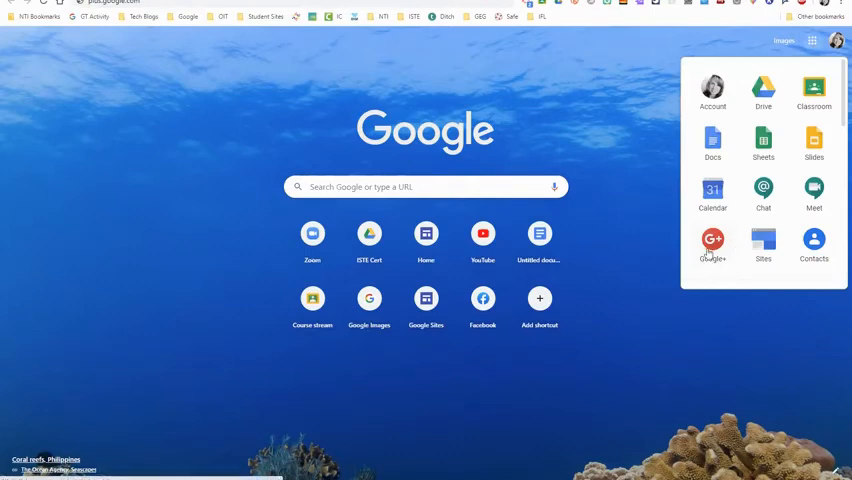
# Launch Google+, browse the Home feed, and head to the Discover page.
pyautogui.click(712, 240)
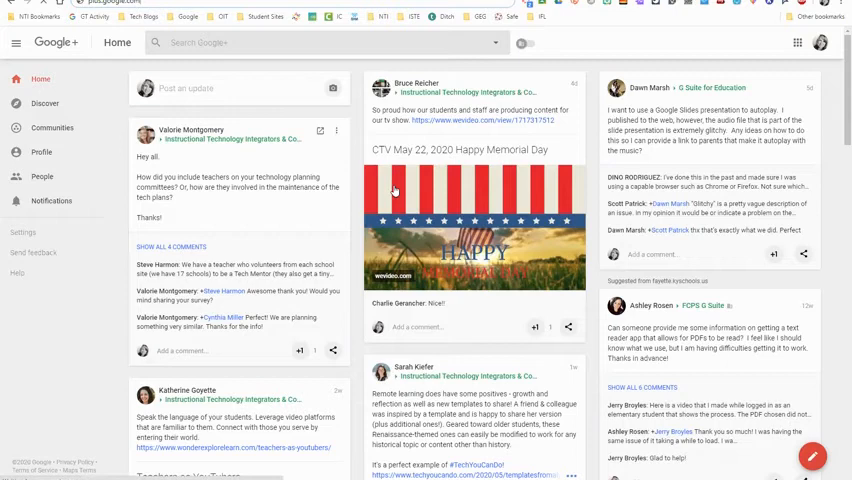
pyautogui.scroll(-3)
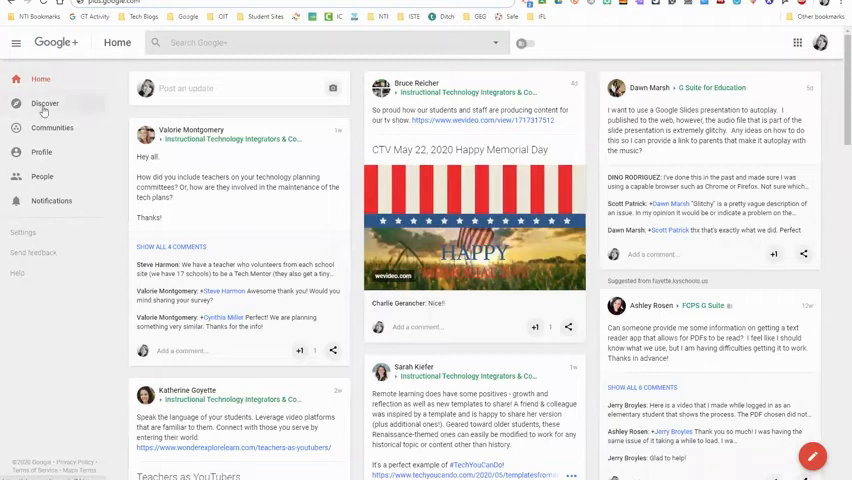
pyautogui.click(44, 104)
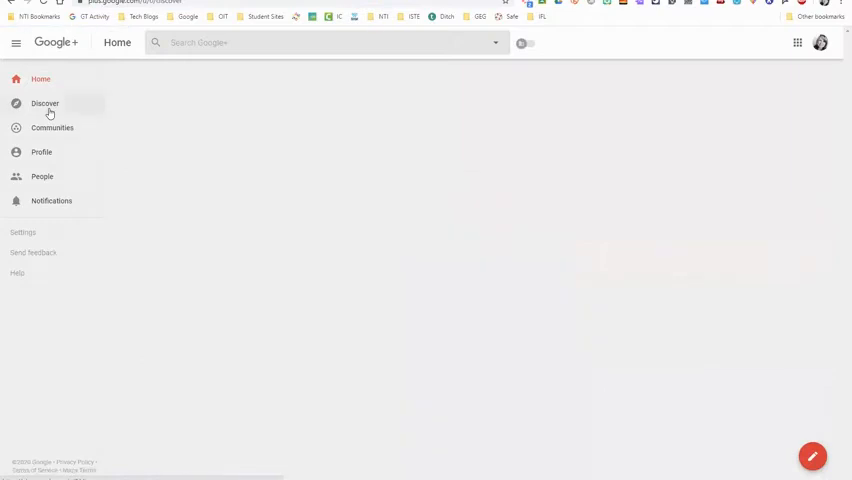
# Browse the suggested communities carousel on Discover, then show the Communities list with FCPS G Suite.
pyautogui.click(44, 104)
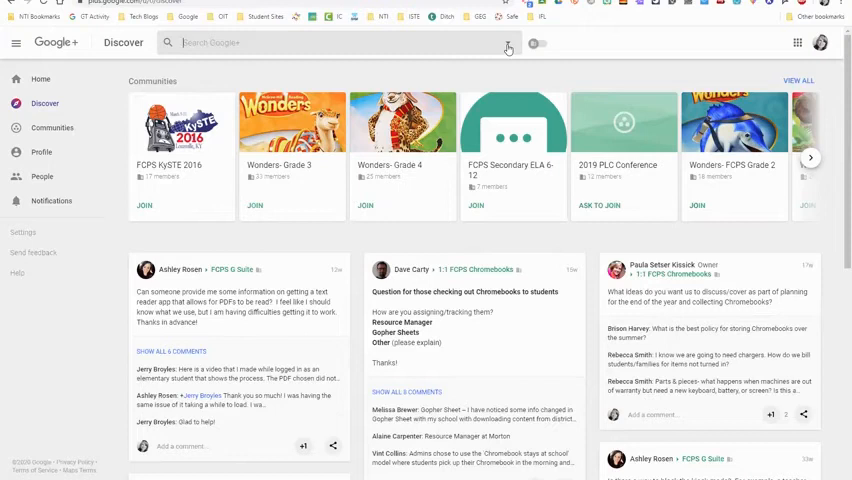
pyautogui.moveTo(544, 52)
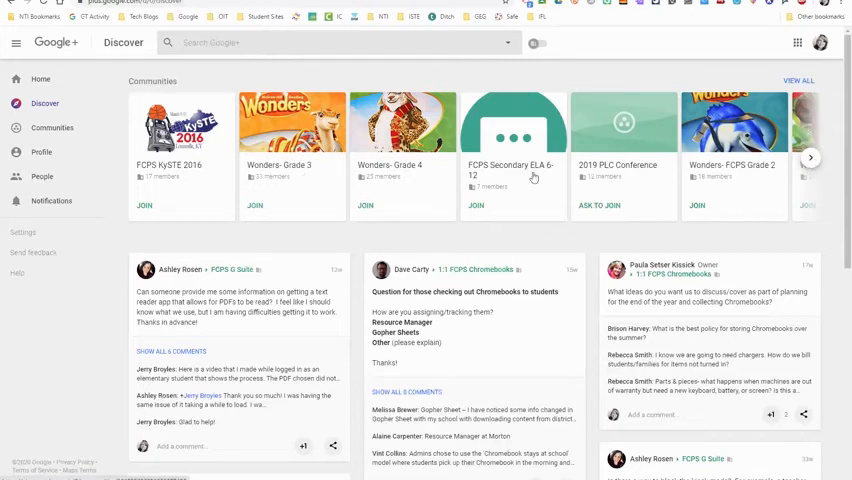
pyautogui.click(810, 156)
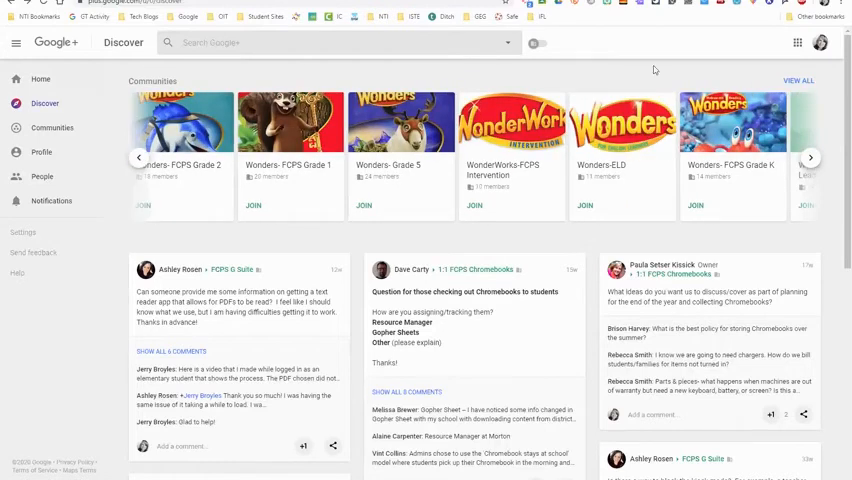
pyautogui.click(810, 156)
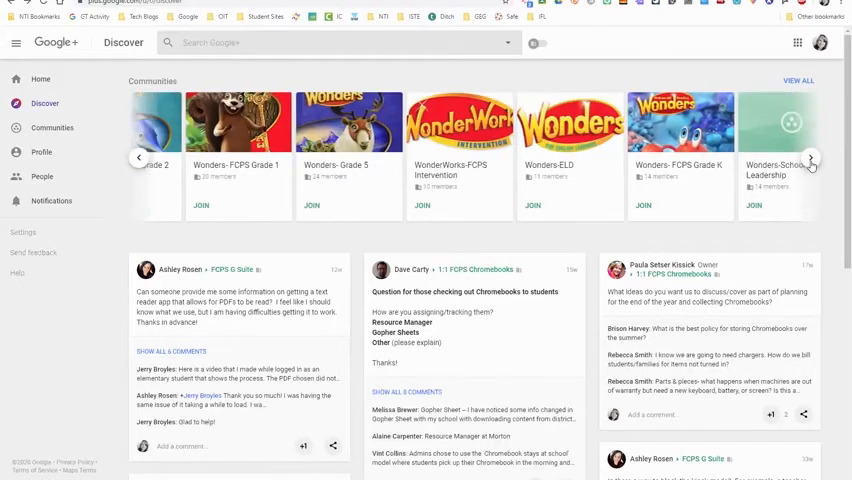
pyautogui.click(810, 158)
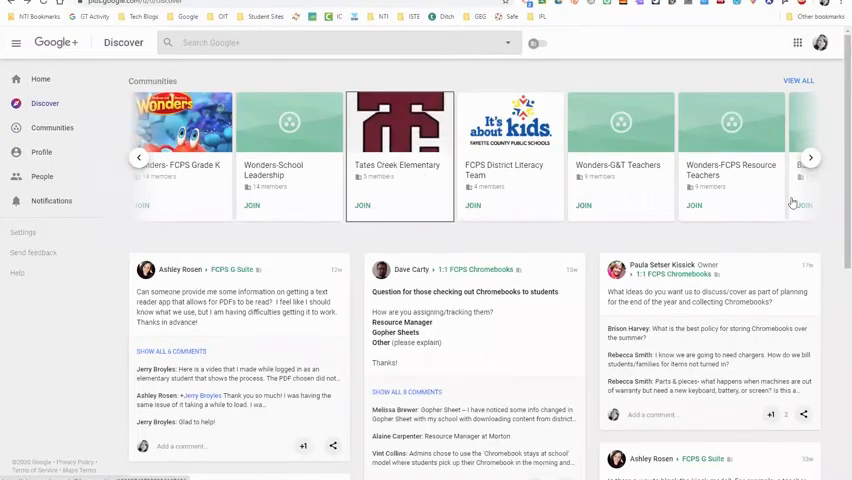
pyautogui.moveTo(42, 140)
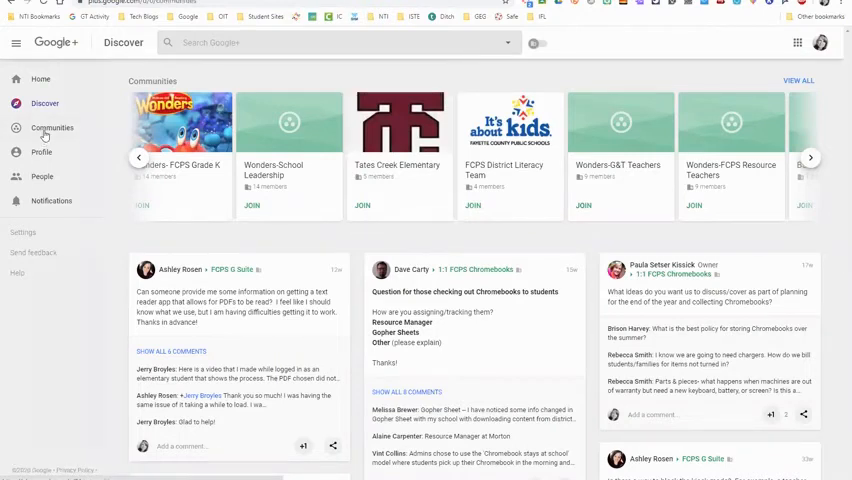
pyautogui.click(52, 128)
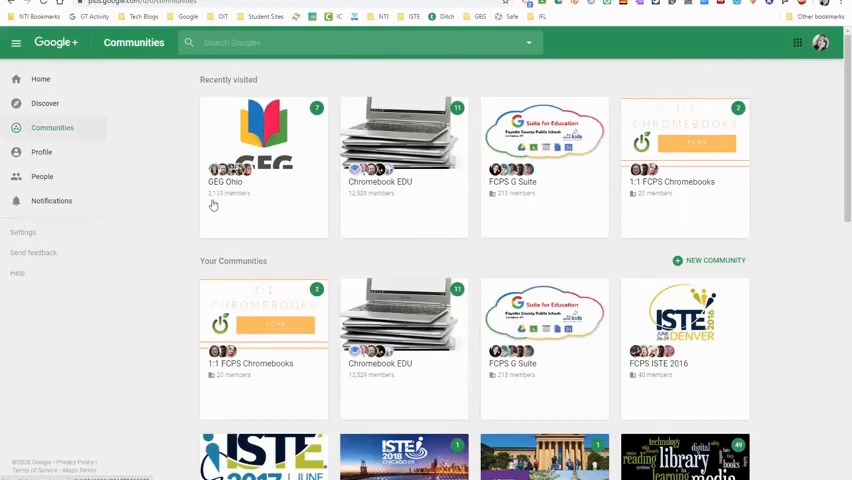
pyautogui.moveTo(554, 194)
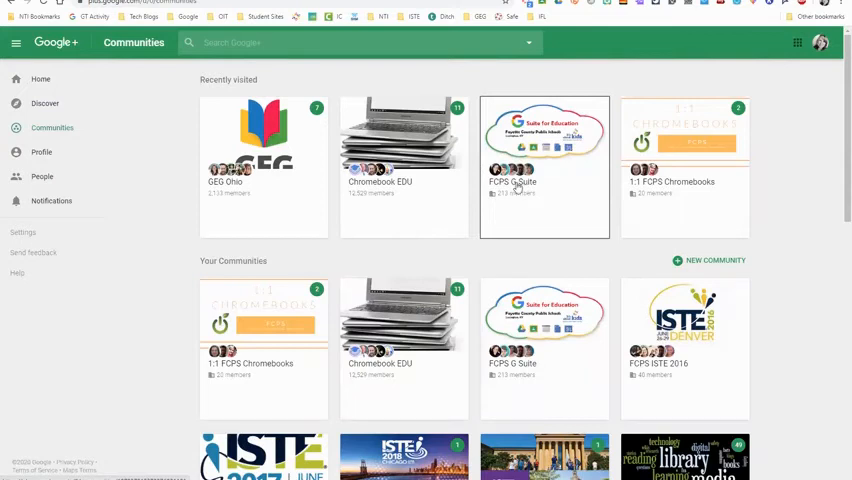
pyautogui.moveTo(512, 188)
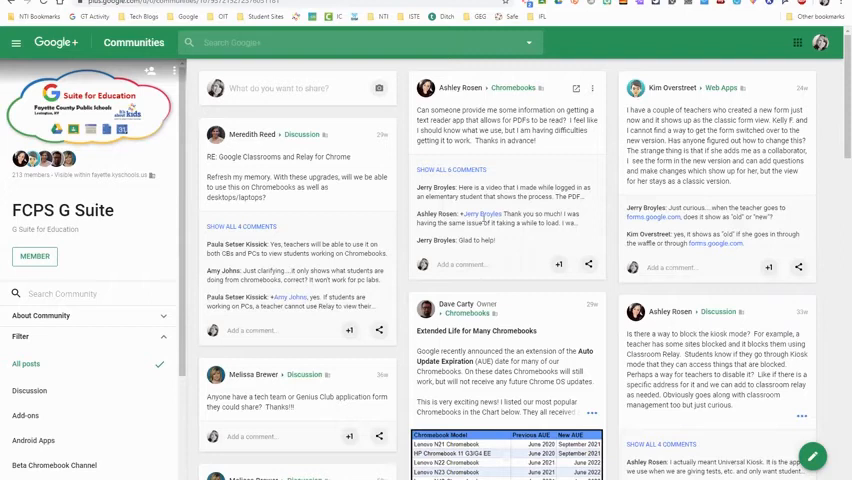
# Enter the FCPS G Suite community and browse its posts.
pyautogui.click(458, 168)
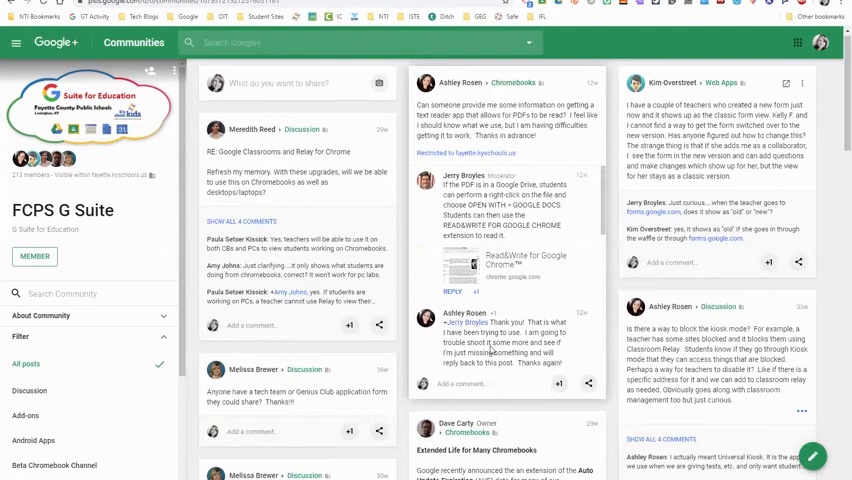
pyautogui.scroll(-3)
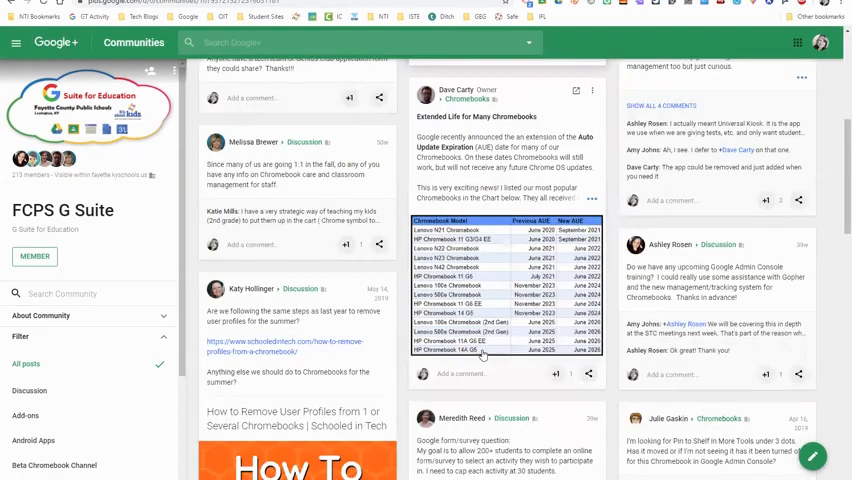
pyautogui.scroll(-3)
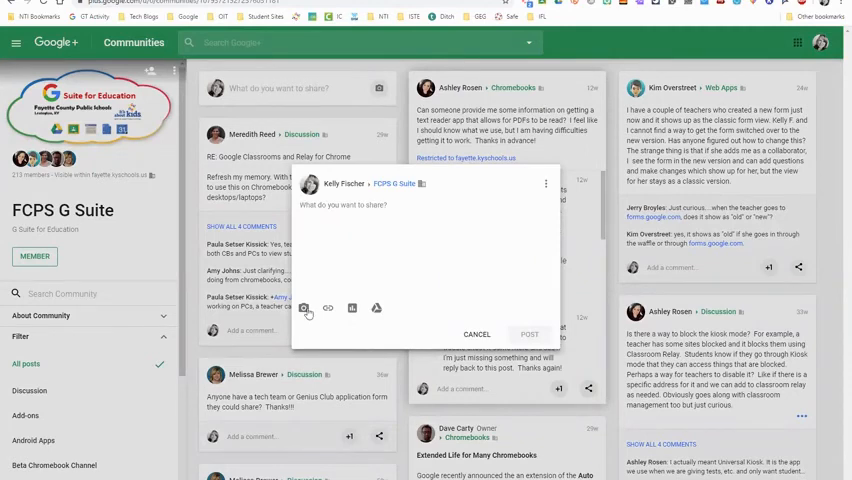
pyautogui.moveTo(352, 316)
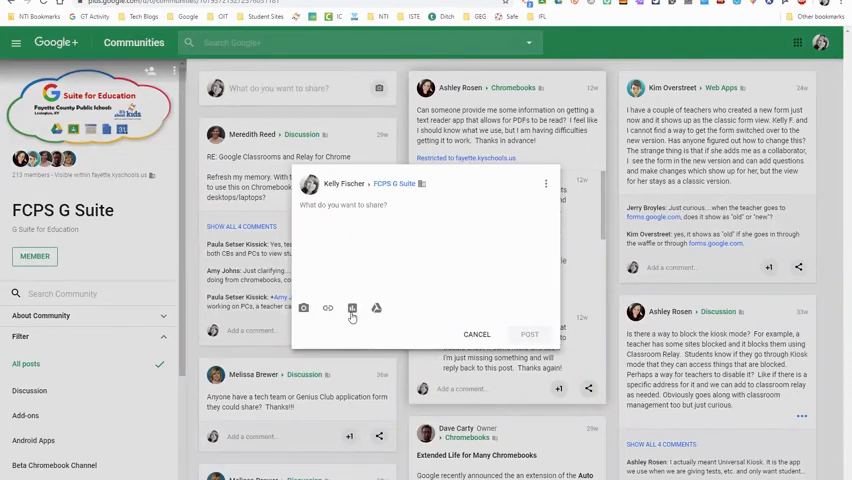
pyautogui.moveTo(352, 308)
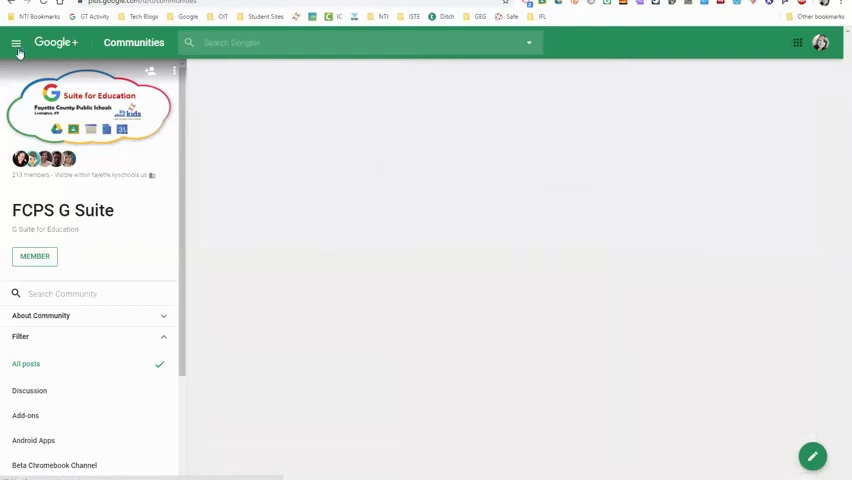
# From the Communities list, enter Chromebook EDU and browse down through its feed.
pyautogui.click(16, 42)
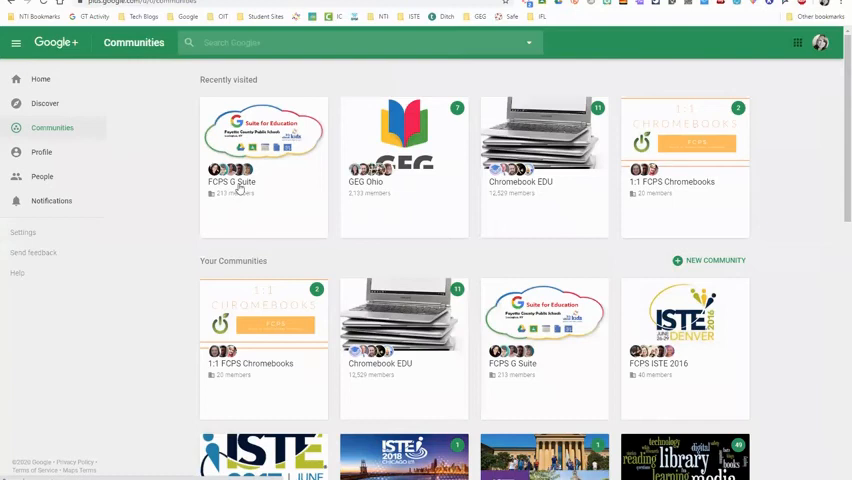
pyautogui.moveTo(52, 138)
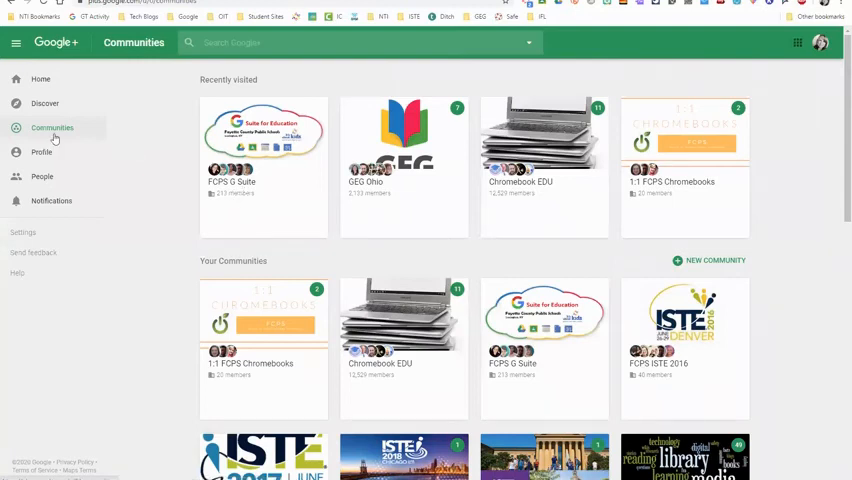
pyautogui.moveTo(640, 196)
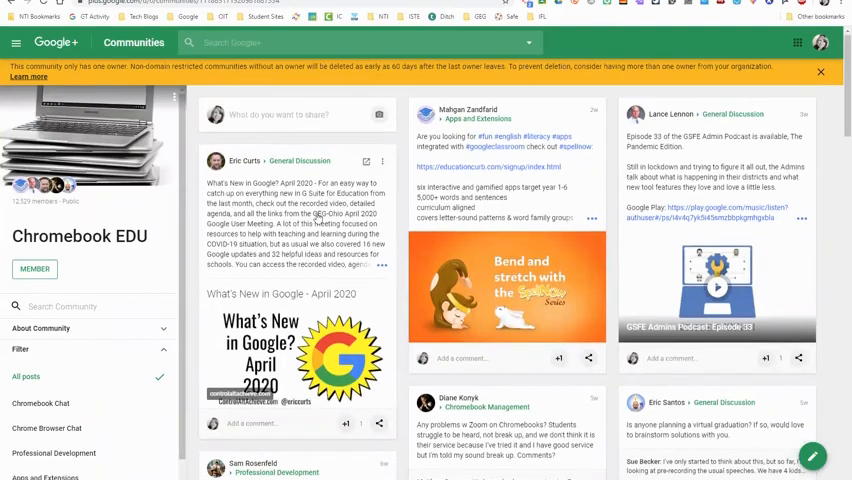
pyautogui.scroll(-3)
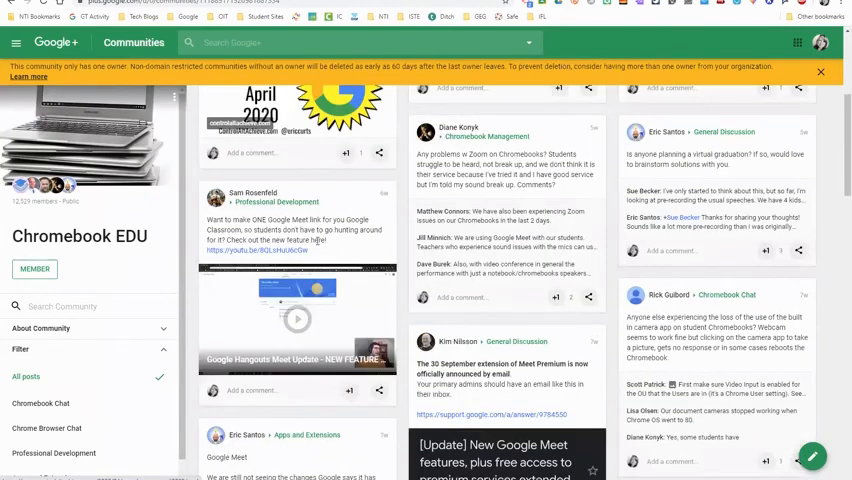
pyautogui.scroll(-3)
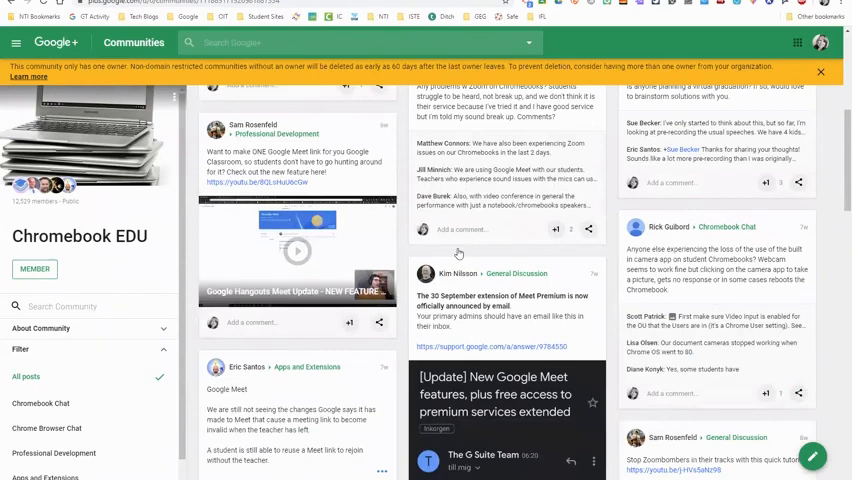
pyautogui.scroll(-3)
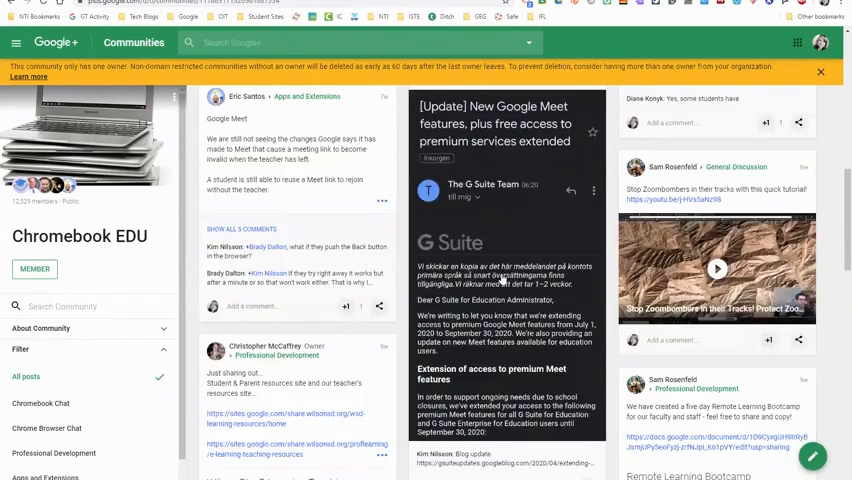
pyautogui.scroll(-3)
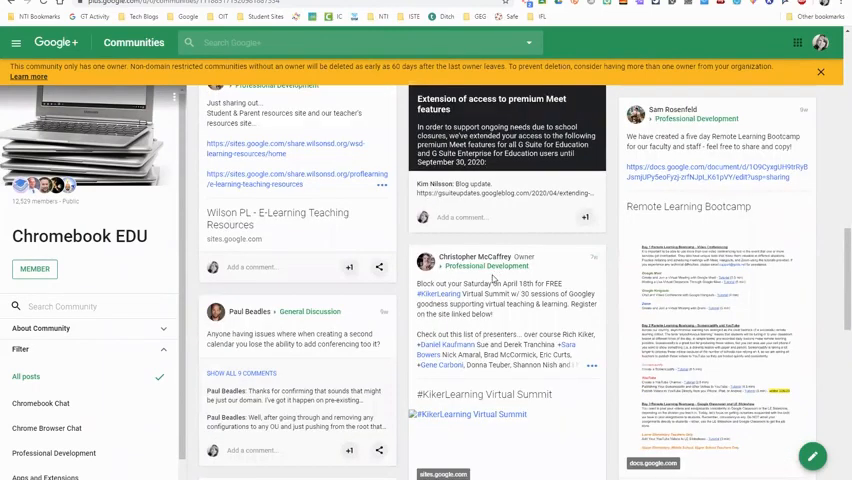
pyautogui.scroll(-3)
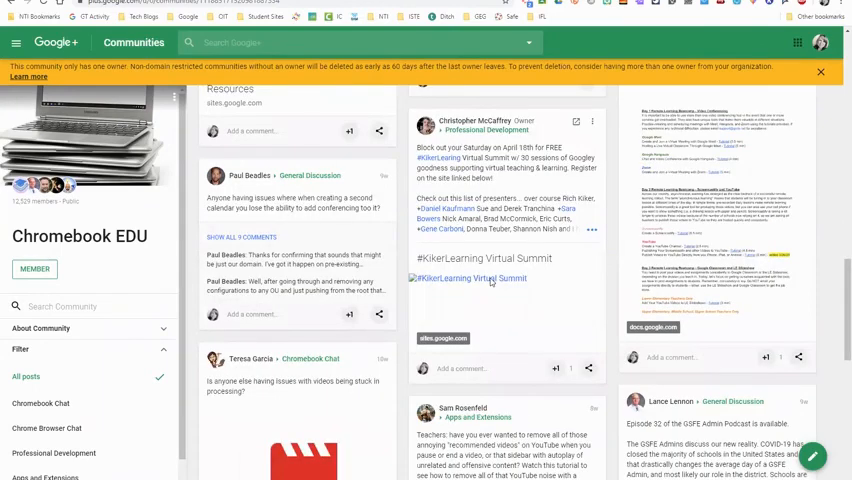
pyautogui.scroll(-3)
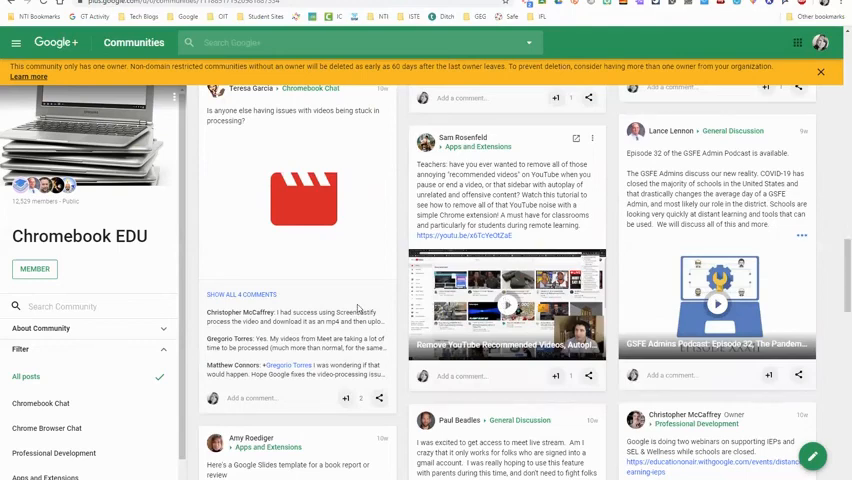
pyautogui.scroll(-3)
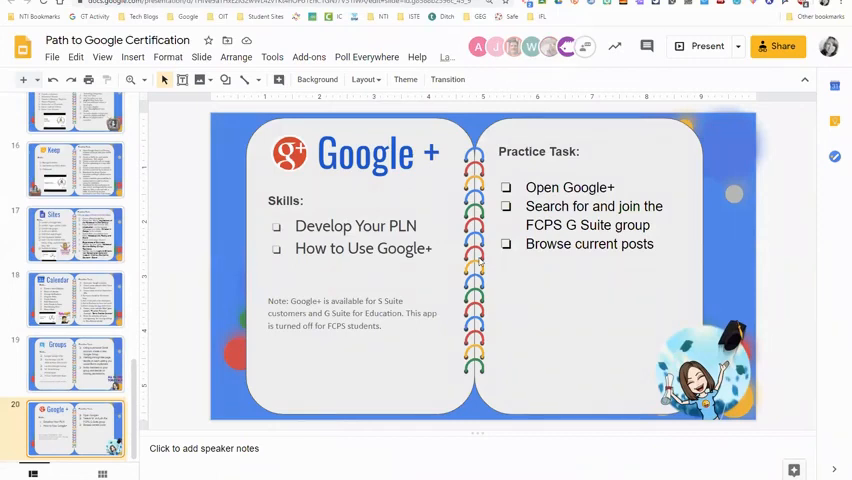
pyautogui.moveTo(478, 250)
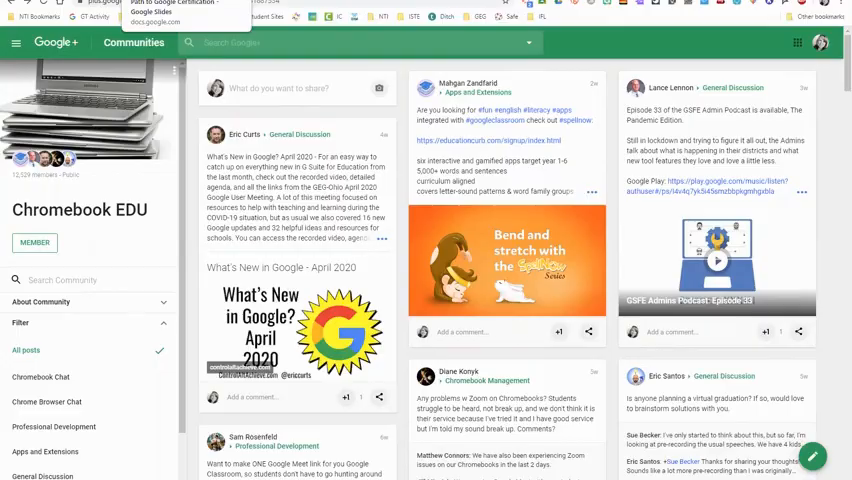
# Switch back to the certification slide deck in Google Slides.
pyautogui.click(176, 4)
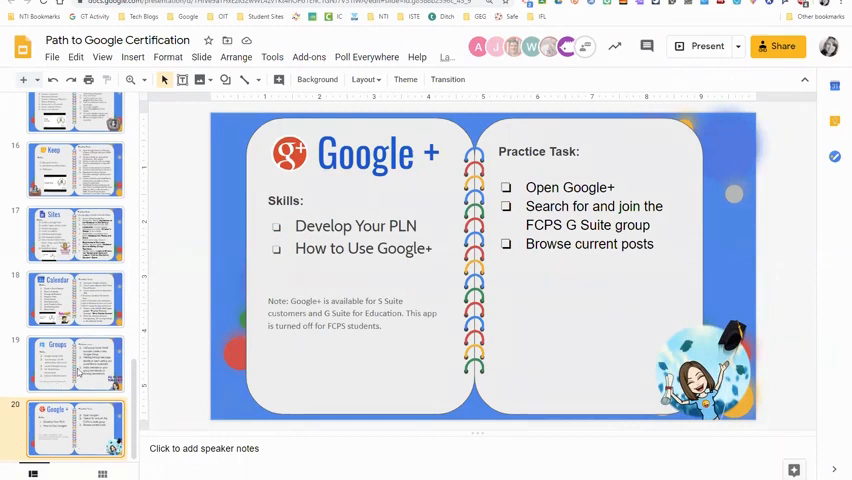
pyautogui.moveTo(128, 314)
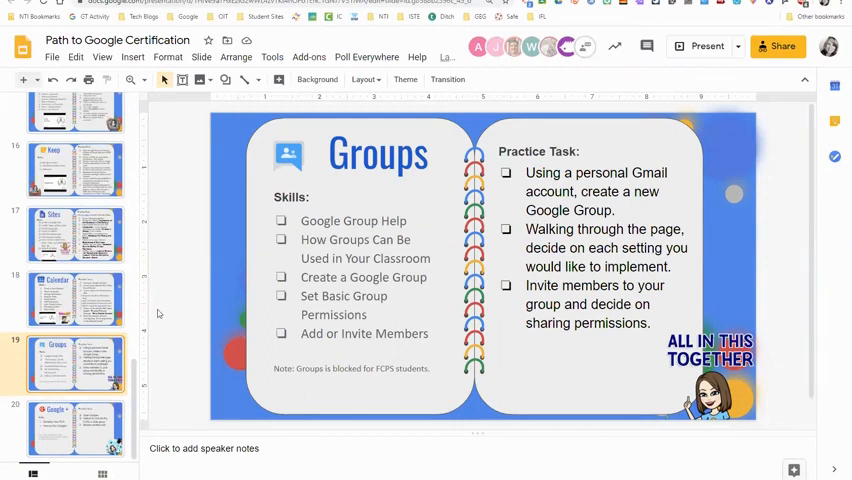
pyautogui.moveTo(140, 230)
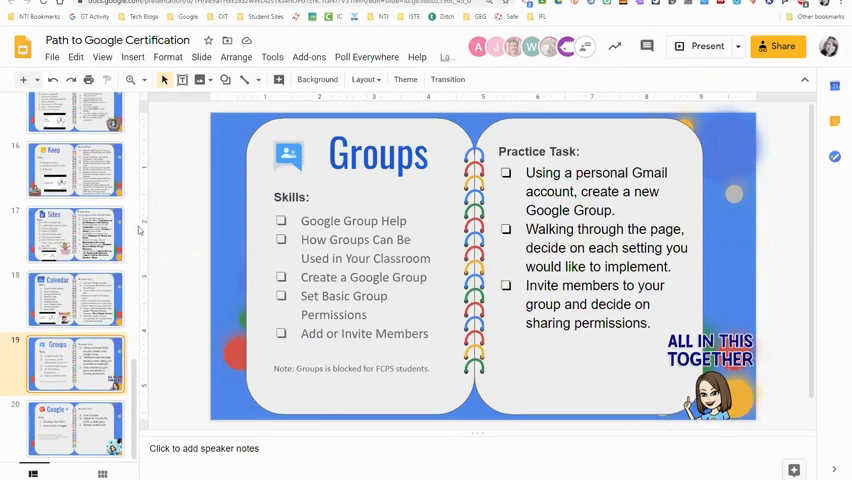